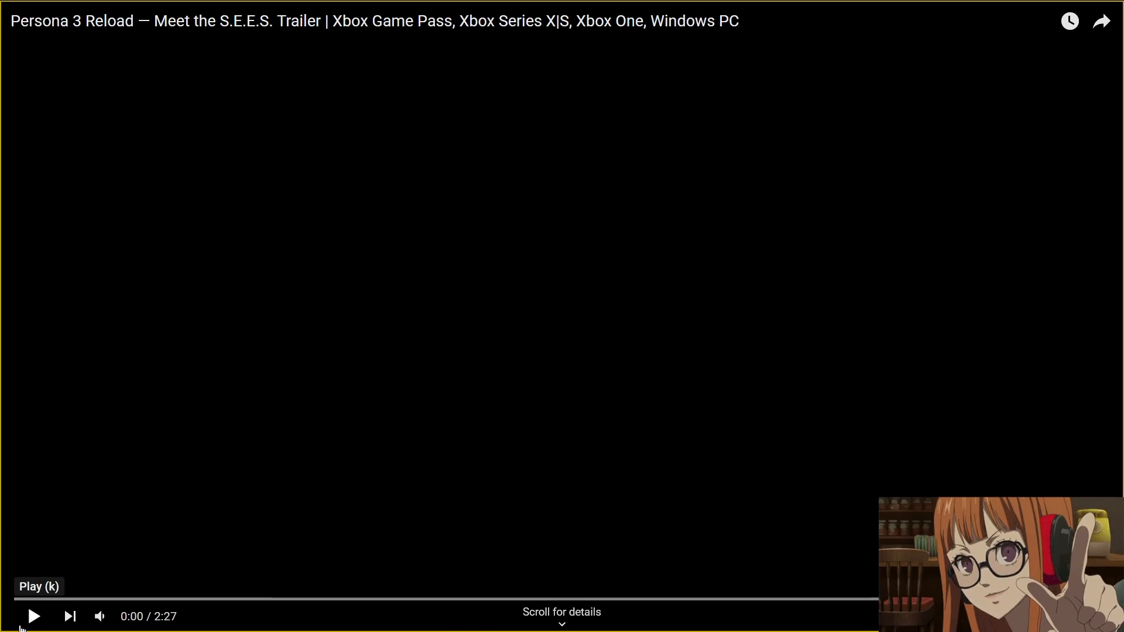
# - Start the S.E.E.S. trailer from the beginning and let it run to the 1:09 battle scene
pyautogui.click(33, 616)
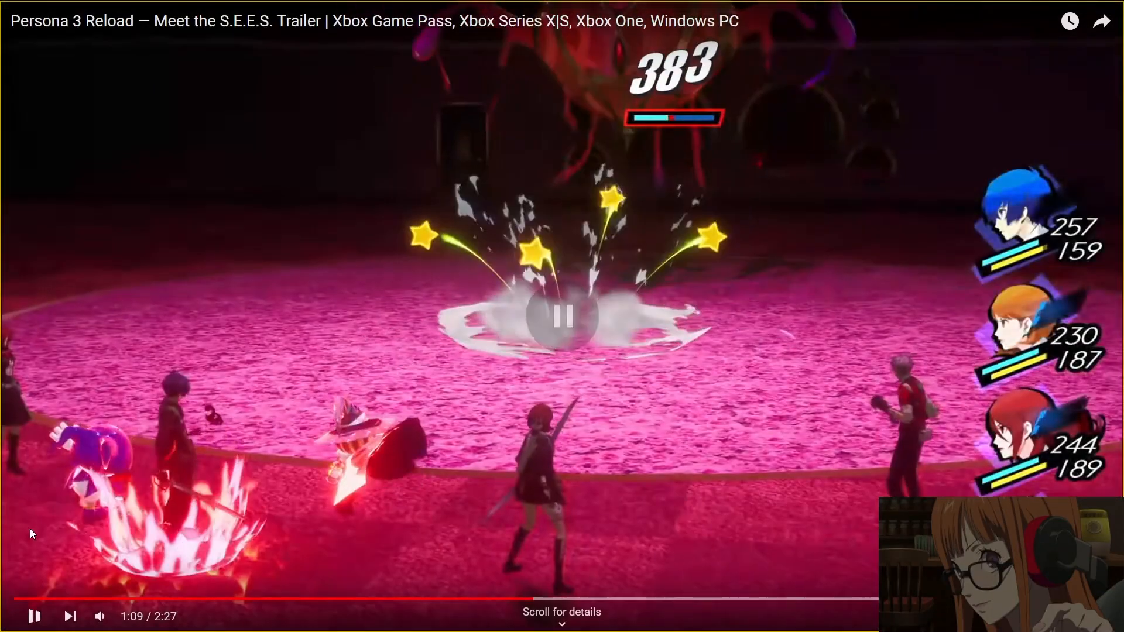
# - Pause on the battle scene, then step through the Koromaru, rooftop and dorm dialogue moments to about 1:22
pyautogui.click(561, 317)
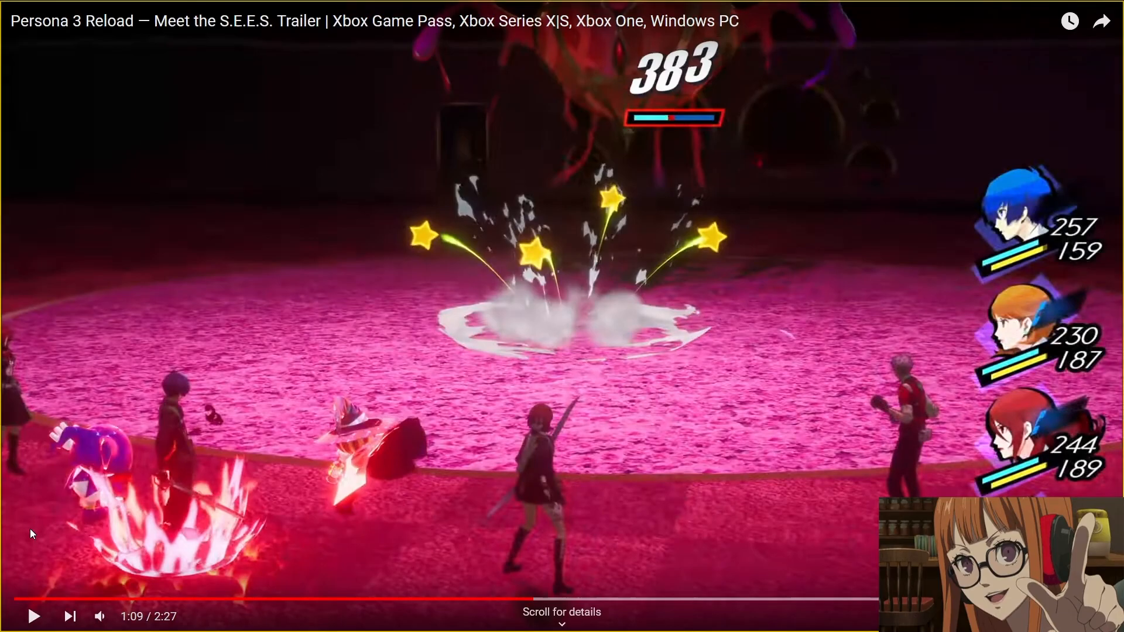
pyautogui.click(33, 617)
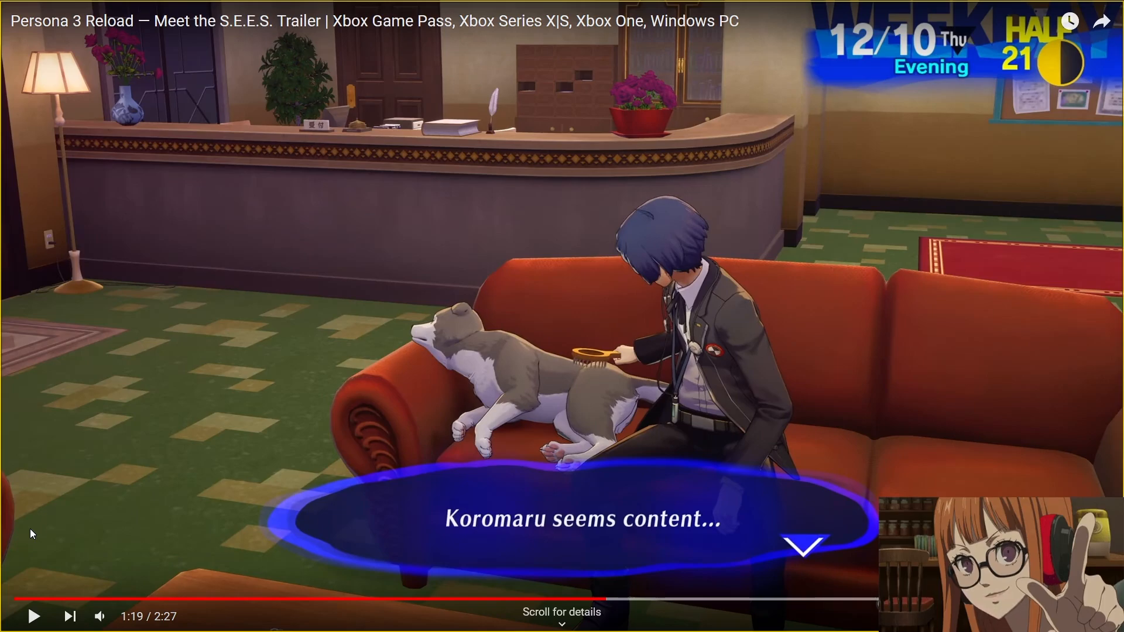
pyautogui.click(33, 617)
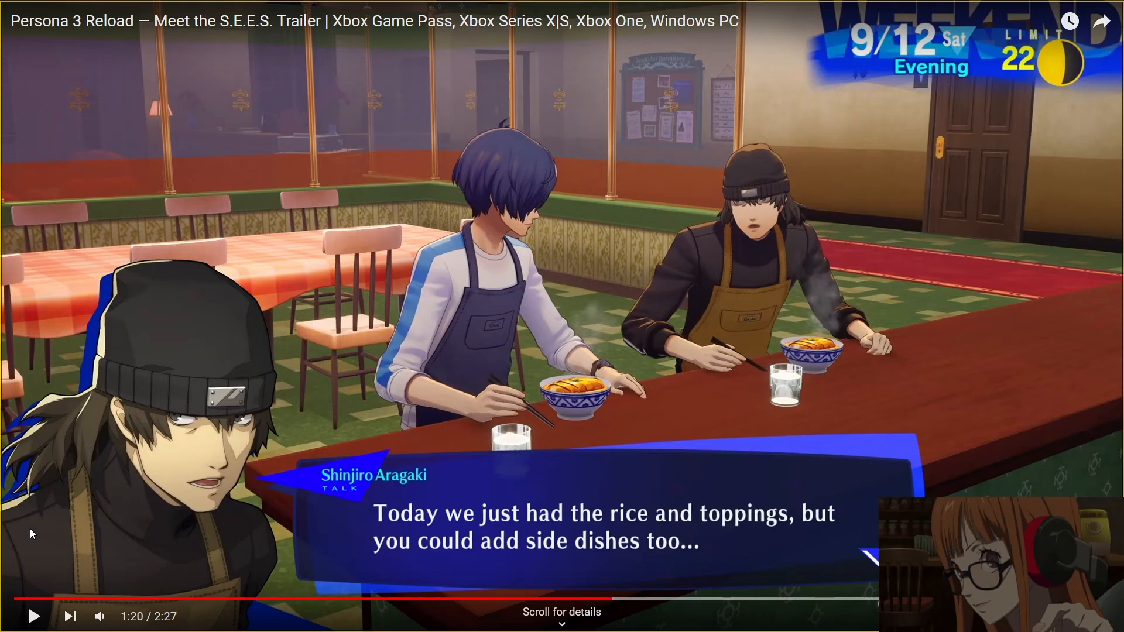
pyautogui.click(33, 617)
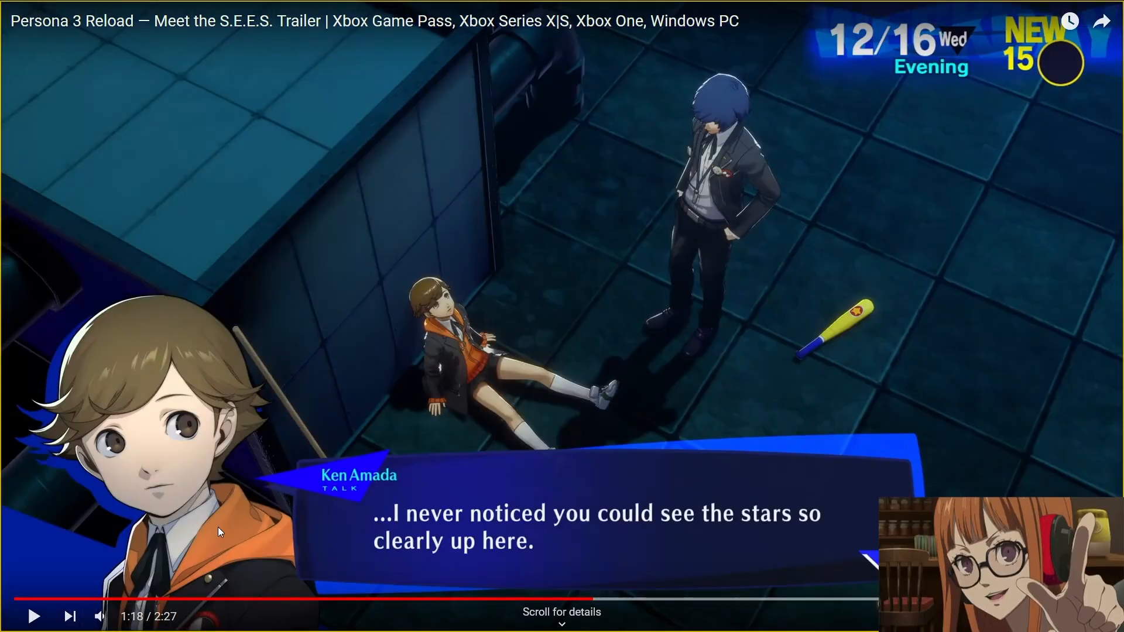
pyautogui.click(33, 617)
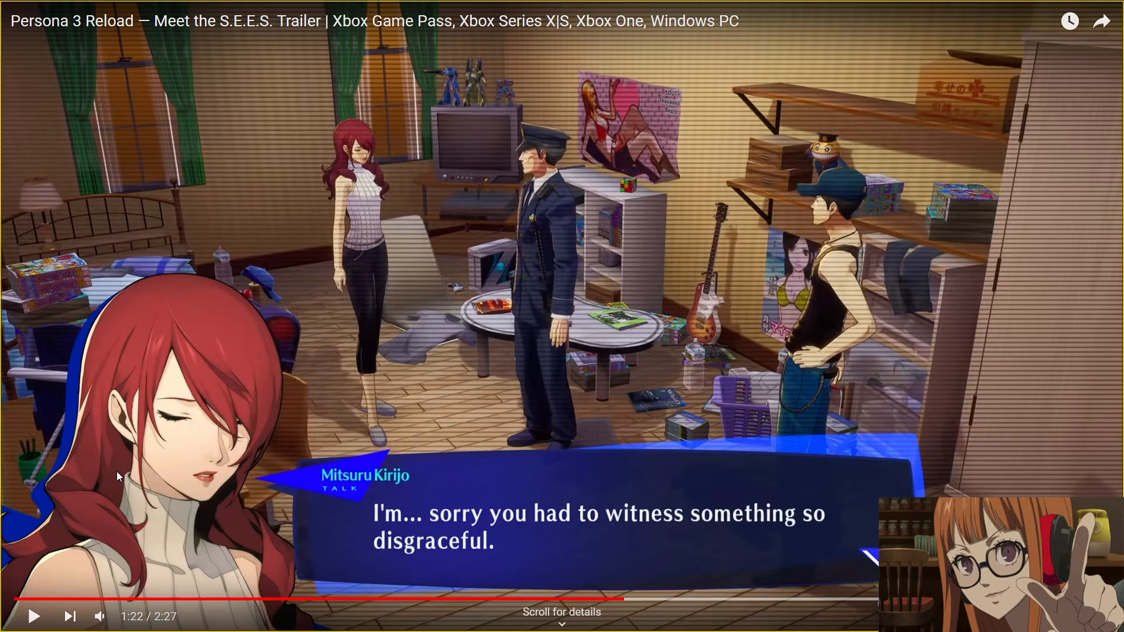
pyautogui.click(33, 617)
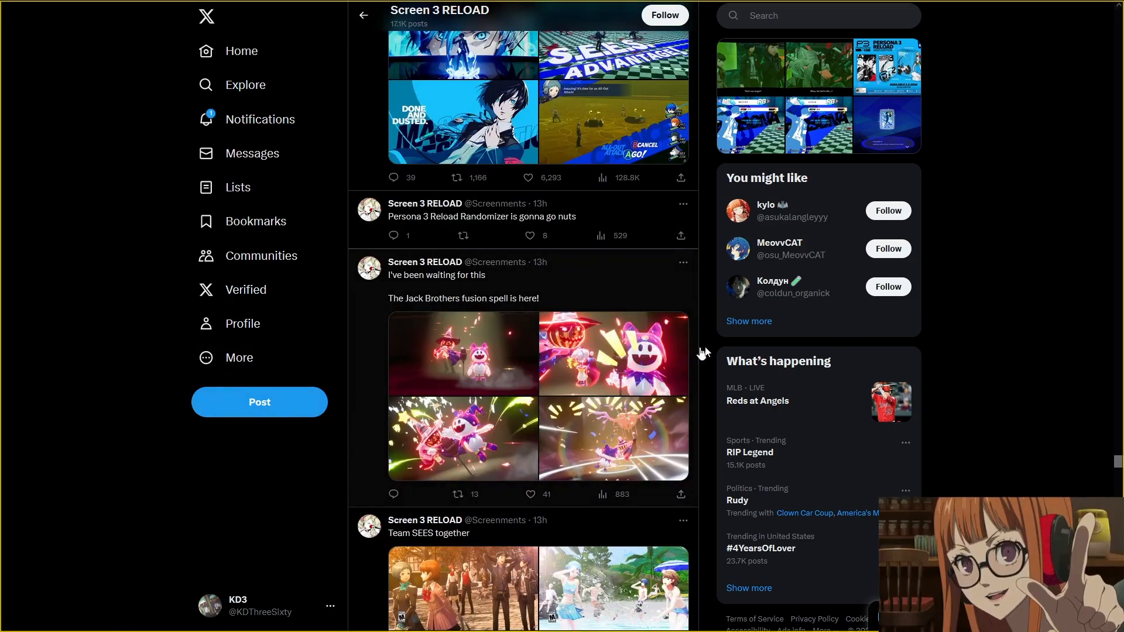
# - Scroll the Screen 3 RELOAD feed past the DLC sets post to the Persona 5 Royal Persona Set 2 post
pyautogui.scroll(-3)
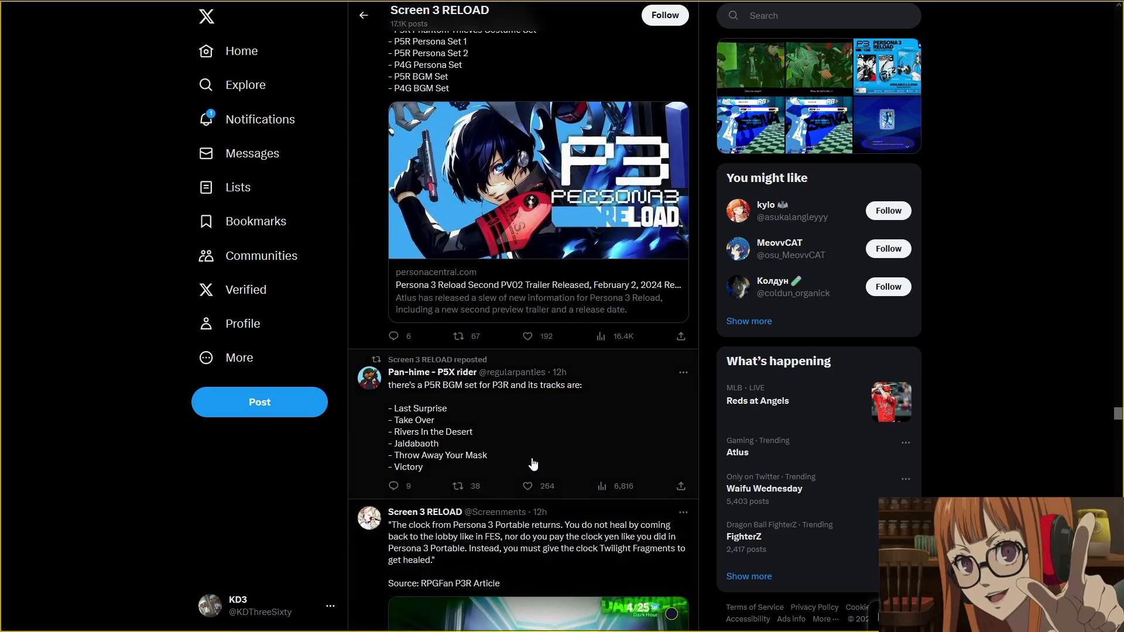
pyautogui.moveTo(588, 387)
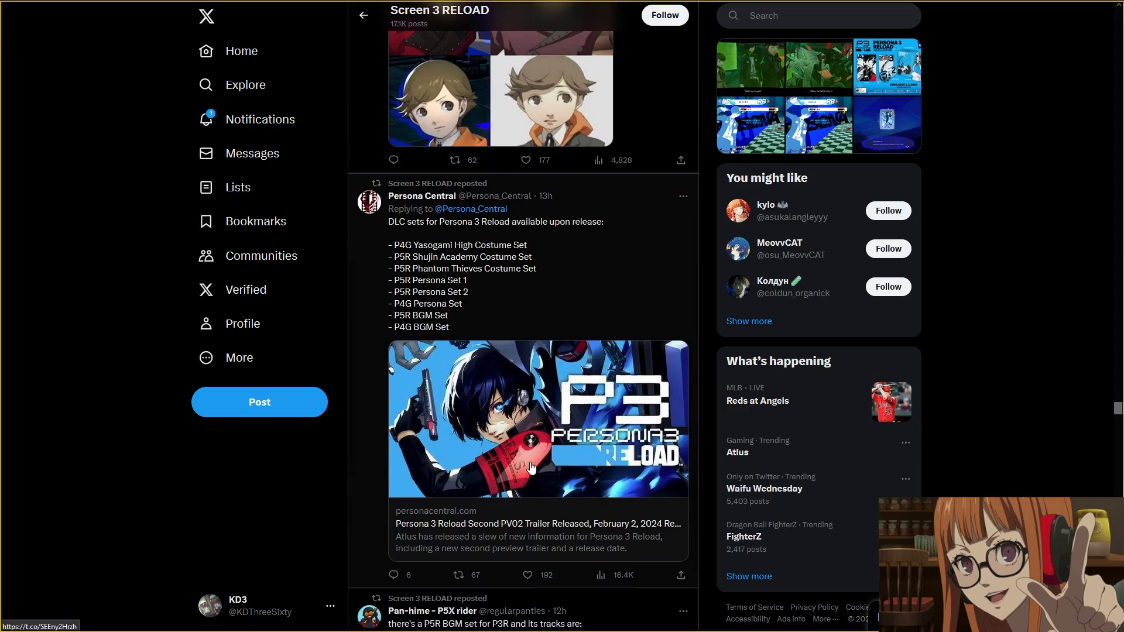
pyautogui.scroll(-3)
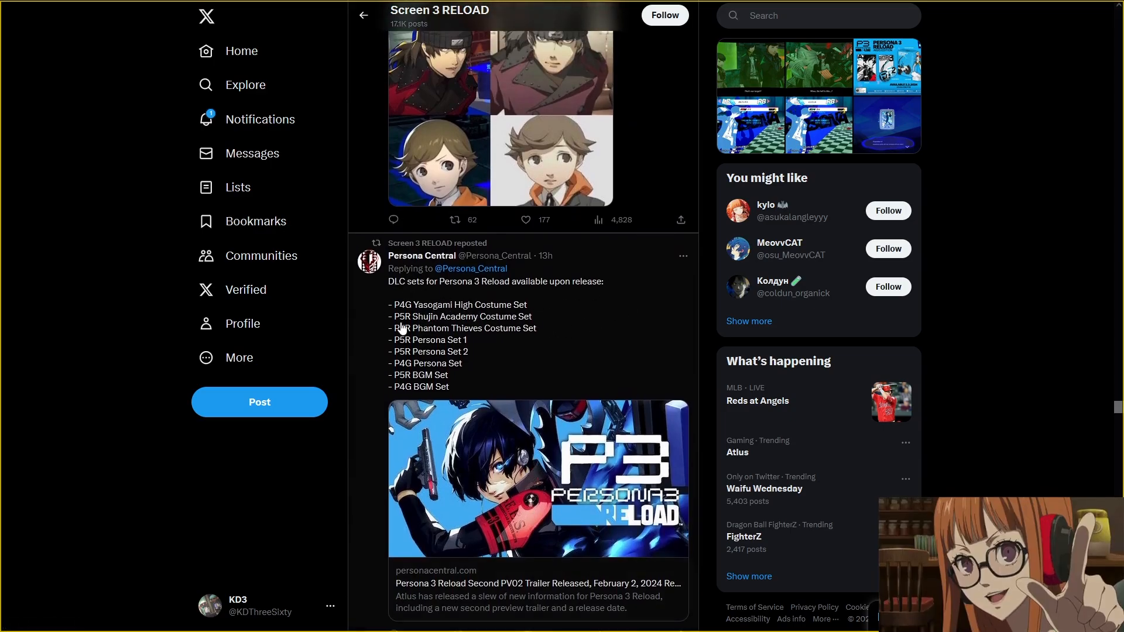
pyautogui.moveTo(456, 326)
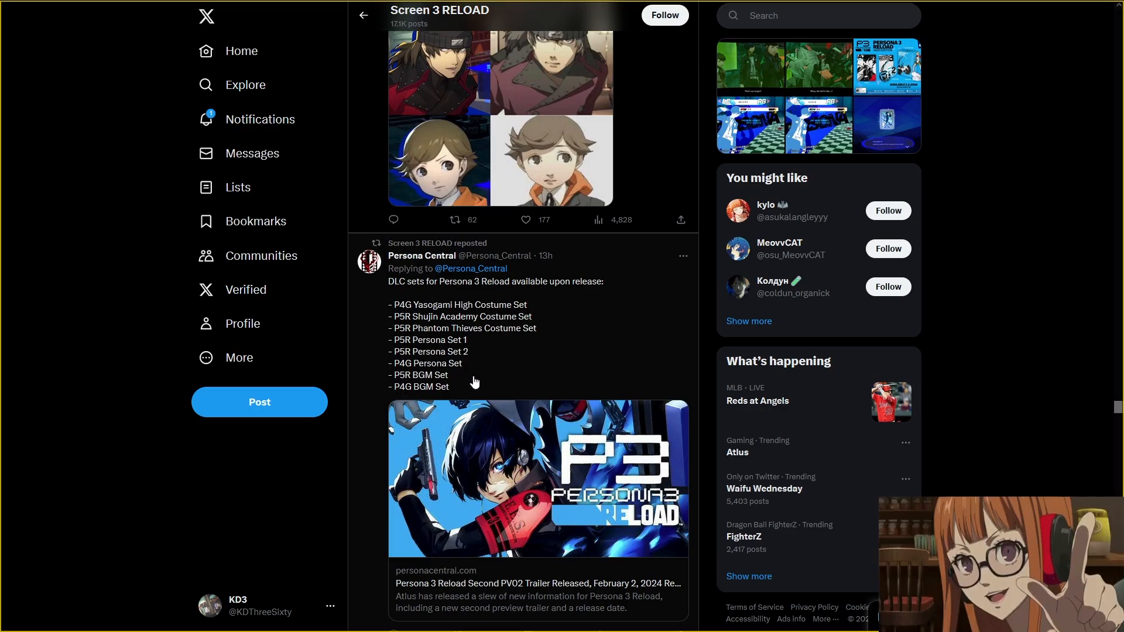
pyautogui.moveTo(591, 452)
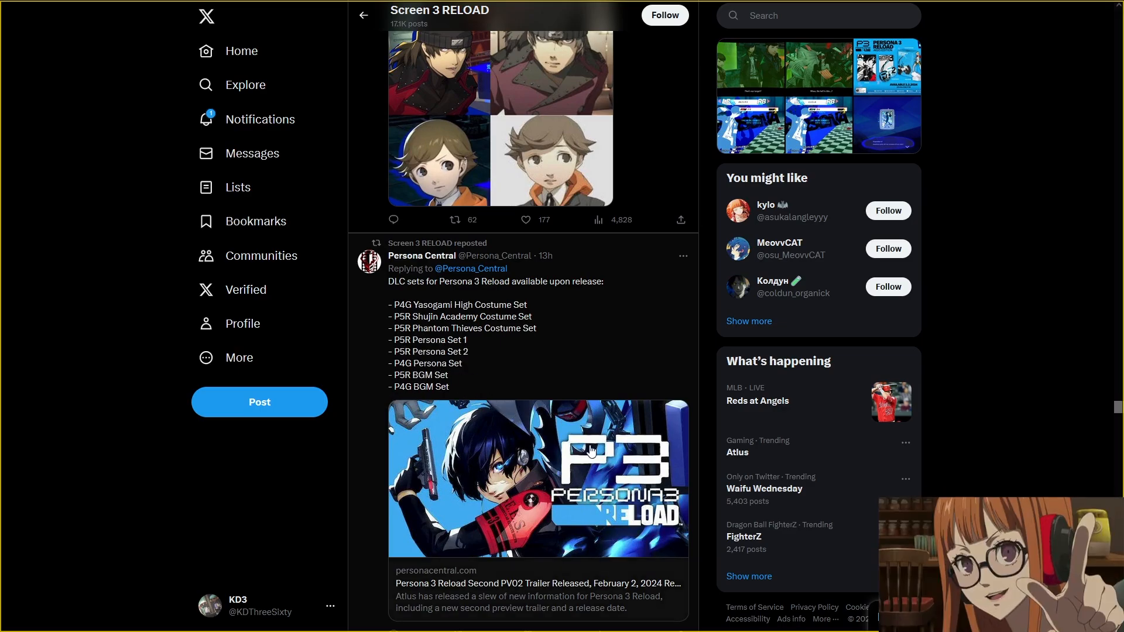
pyautogui.scroll(-3)
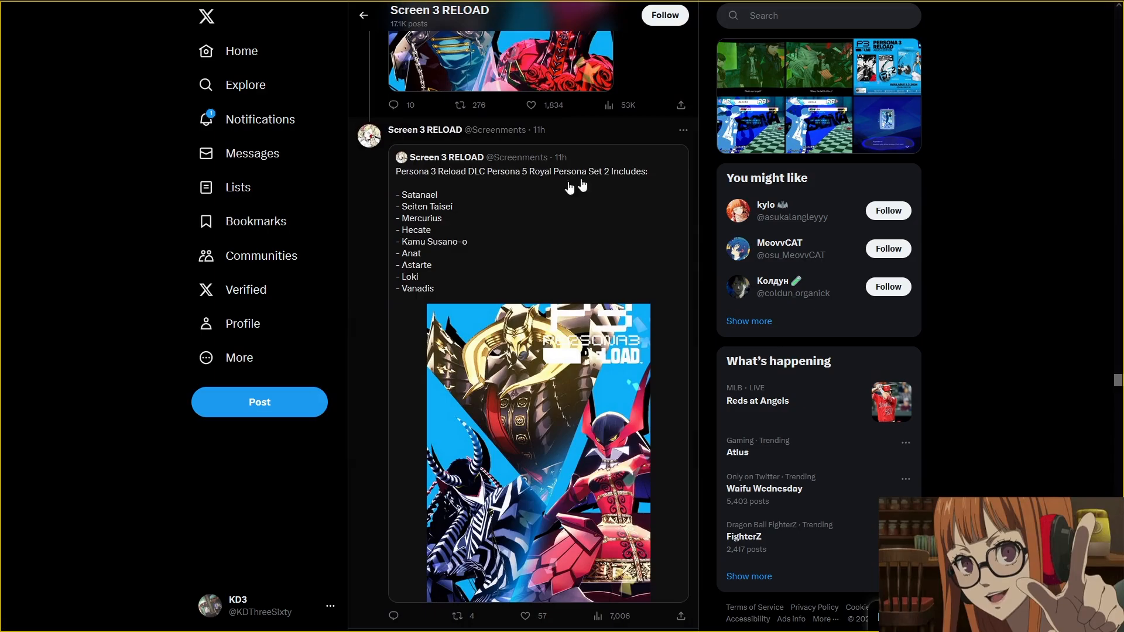
pyautogui.moveTo(471, 217)
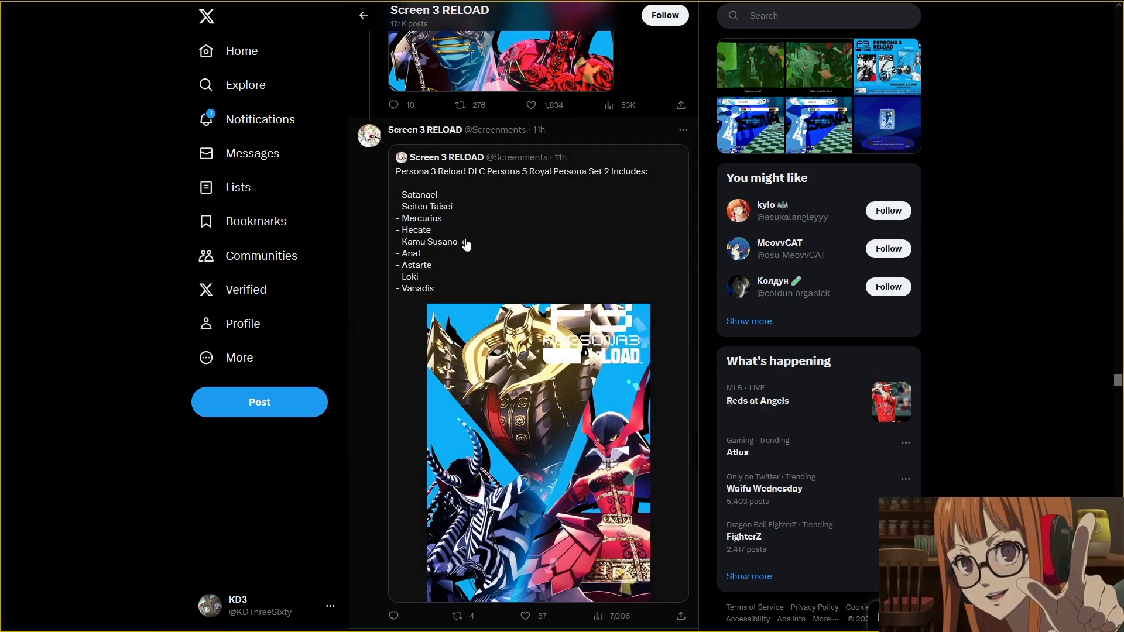
pyautogui.moveTo(433, 242)
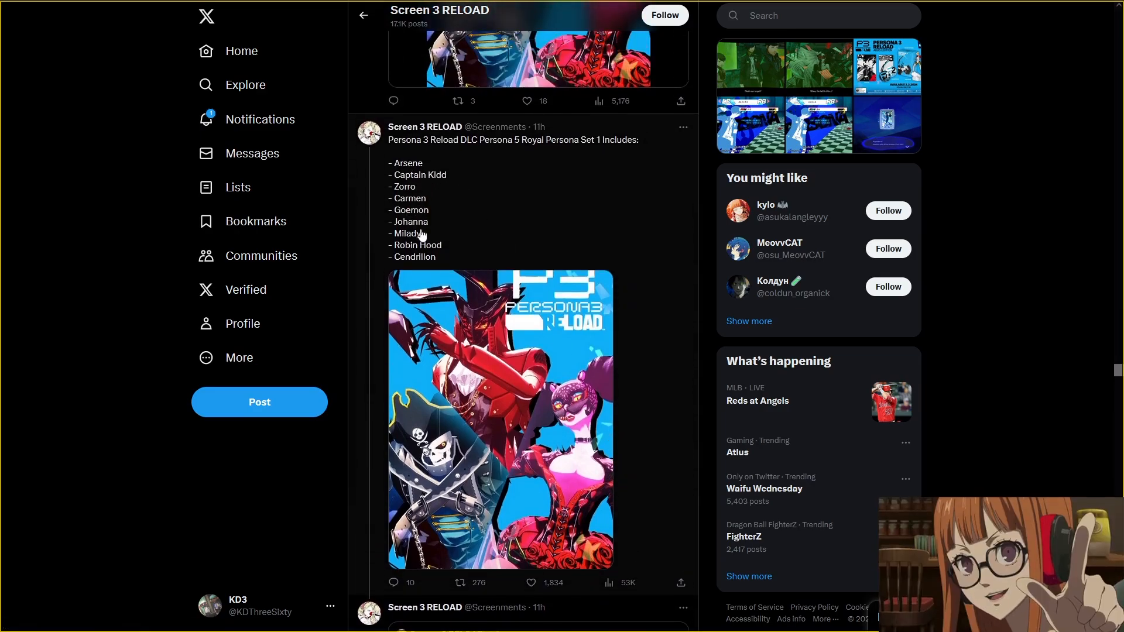
pyautogui.moveTo(432, 262)
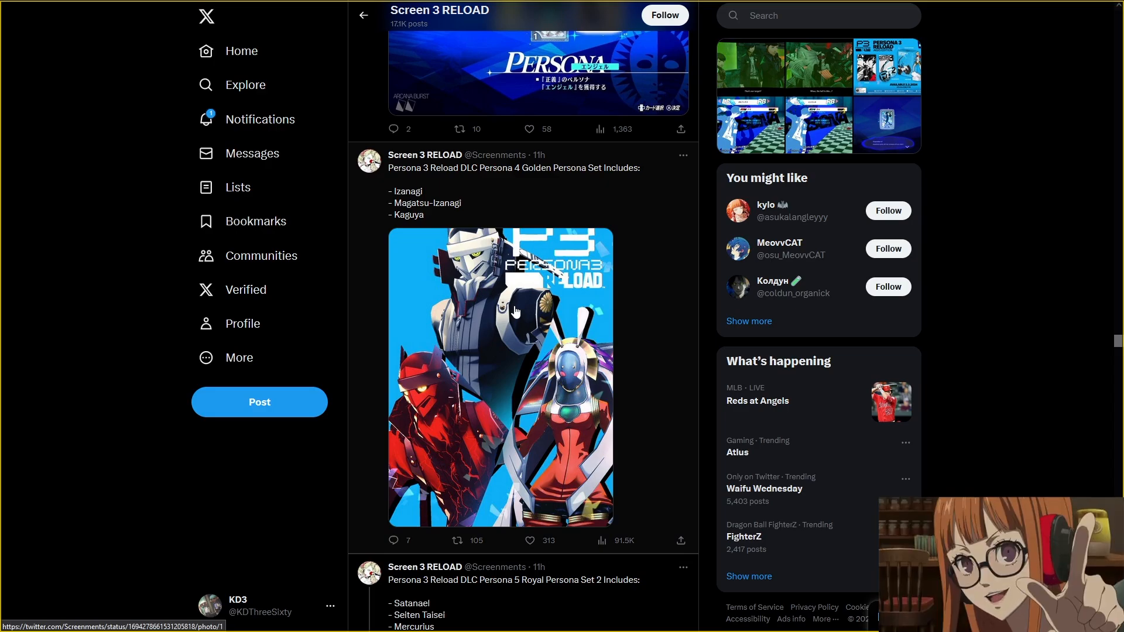
pyautogui.moveTo(546, 385)
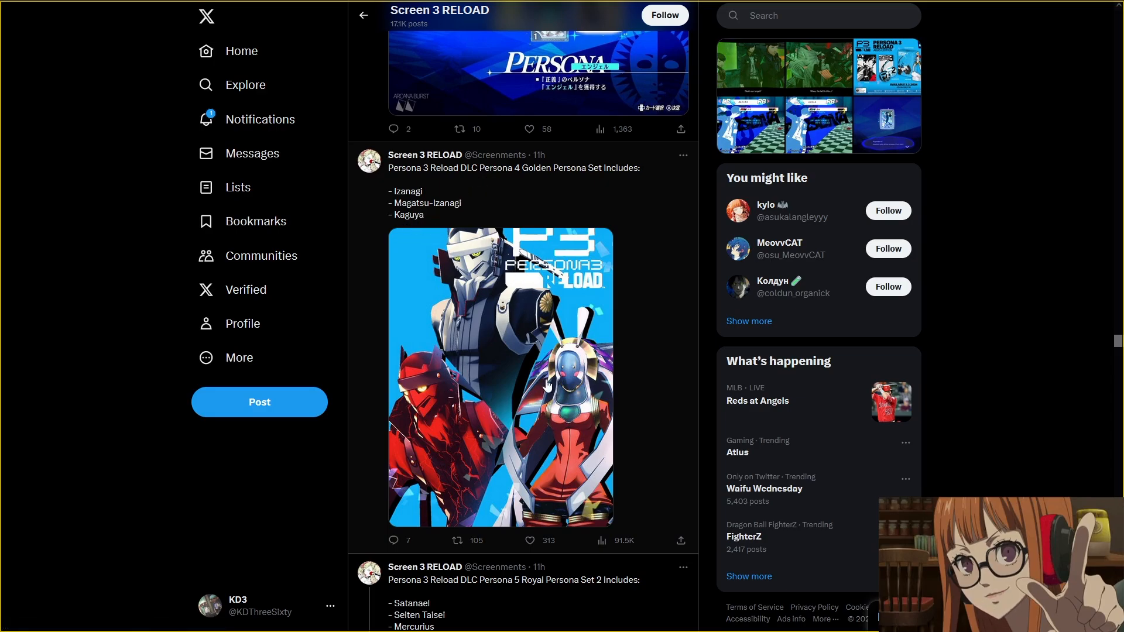
# - Scroll down through the P4G and P5R BGM DLC song-list posts to the "It's Going Down Now" trailer post
pyautogui.scroll(-3)
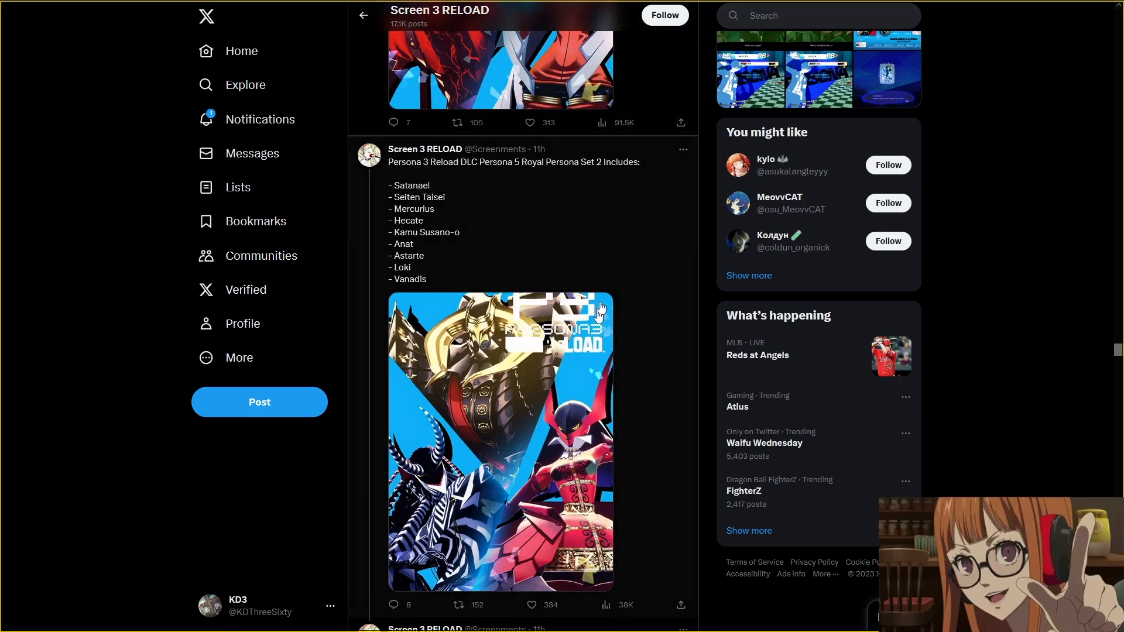
pyautogui.scroll(-3)
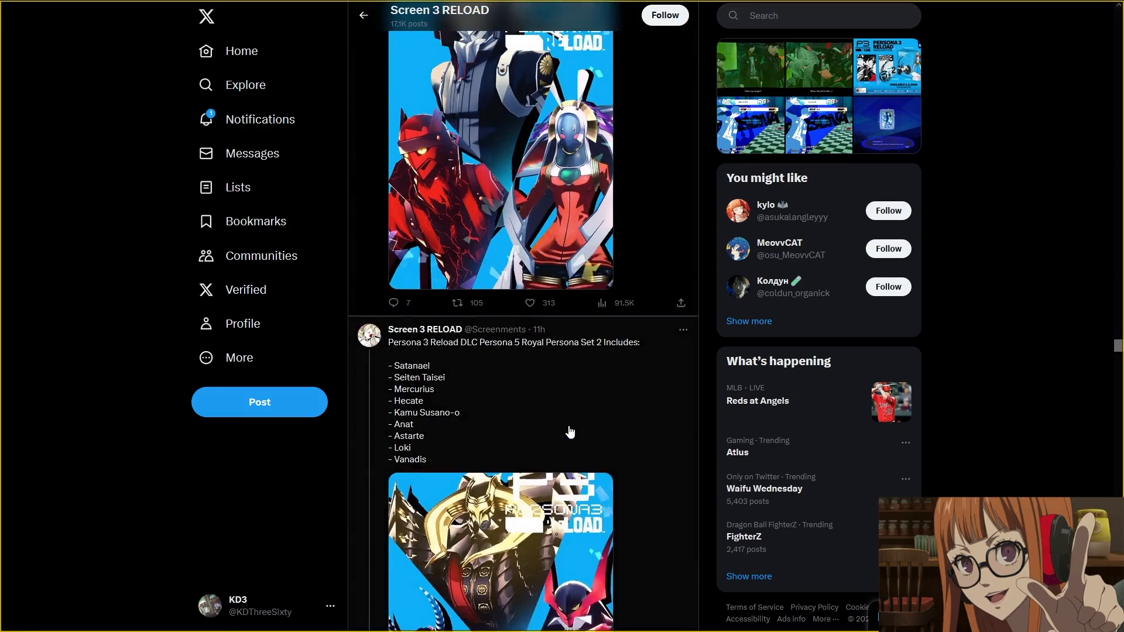
pyautogui.scroll(-3)
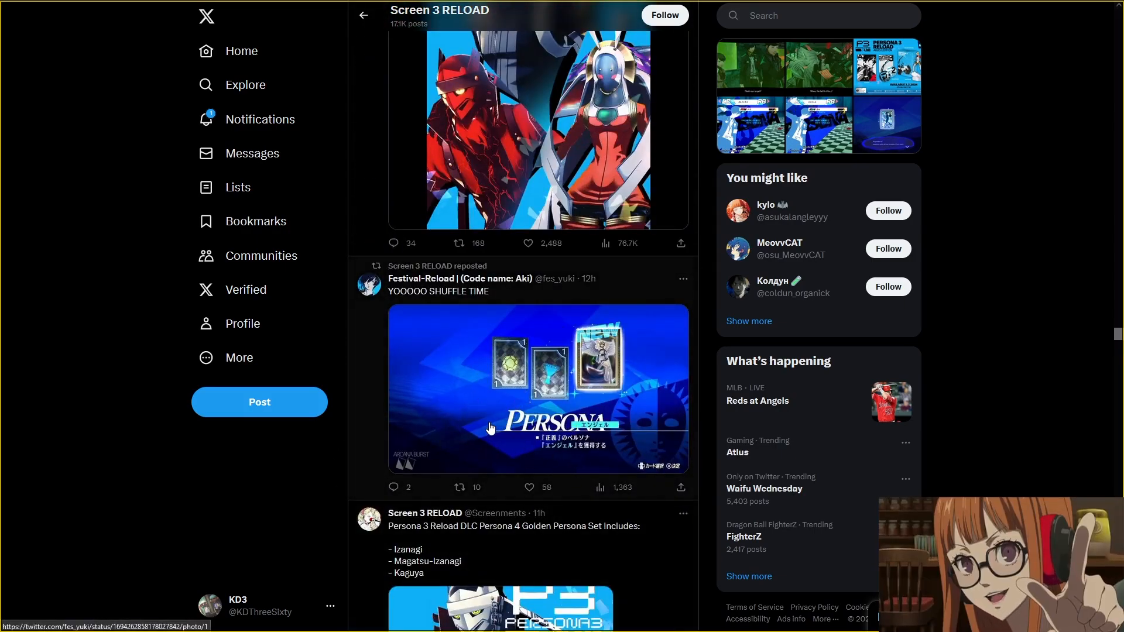
pyautogui.moveTo(480, 414)
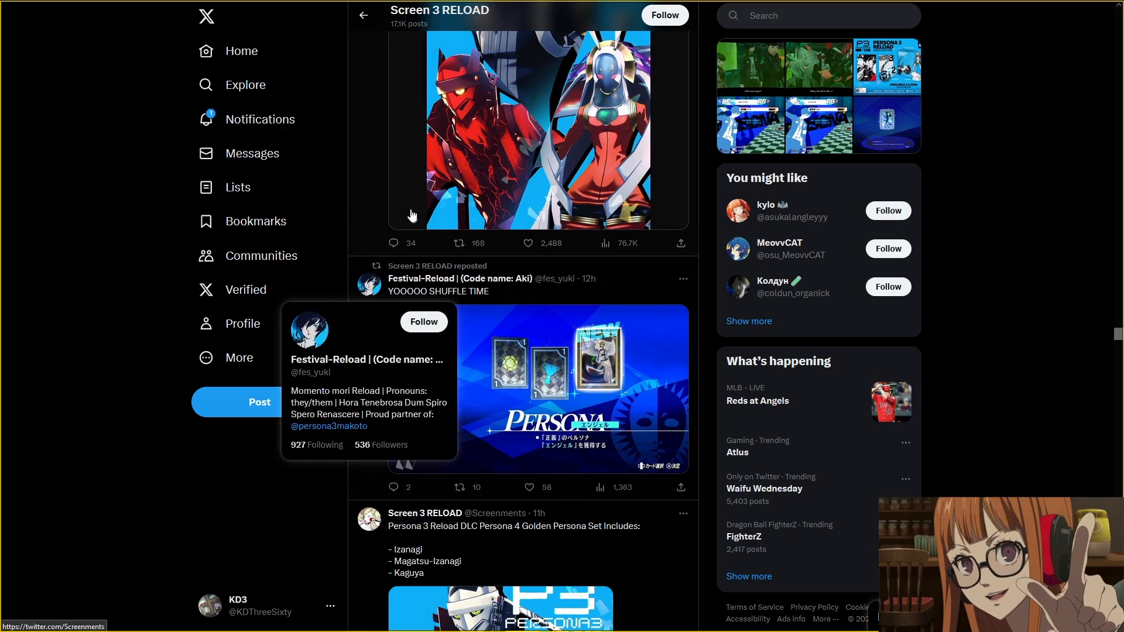
pyautogui.moveTo(384, 216)
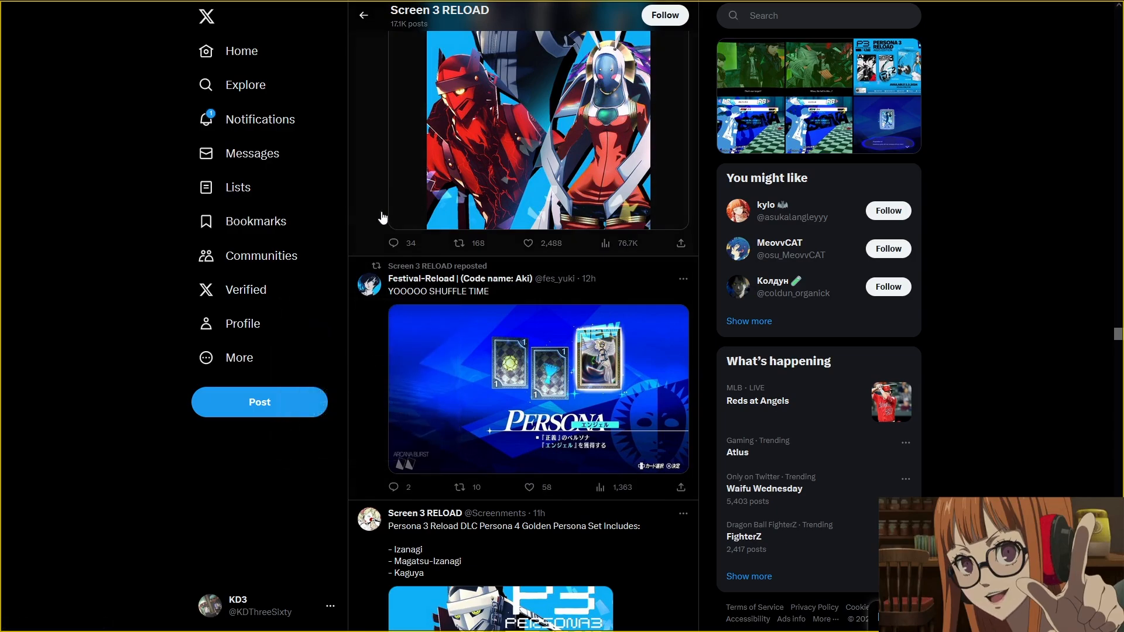
pyautogui.scroll(-3)
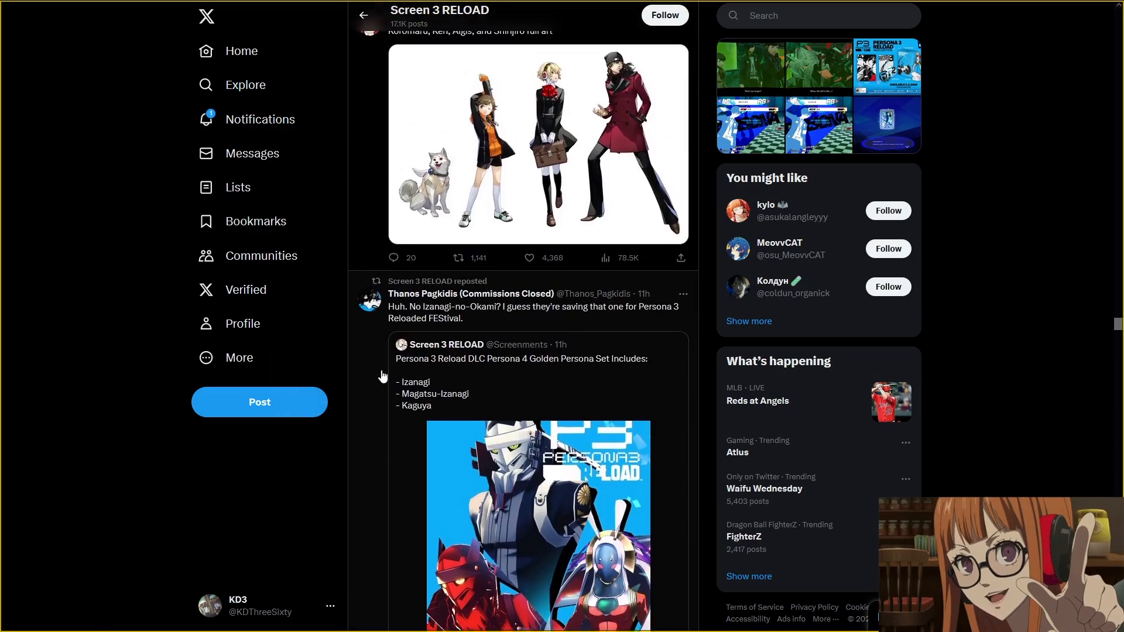
pyautogui.scroll(-3)
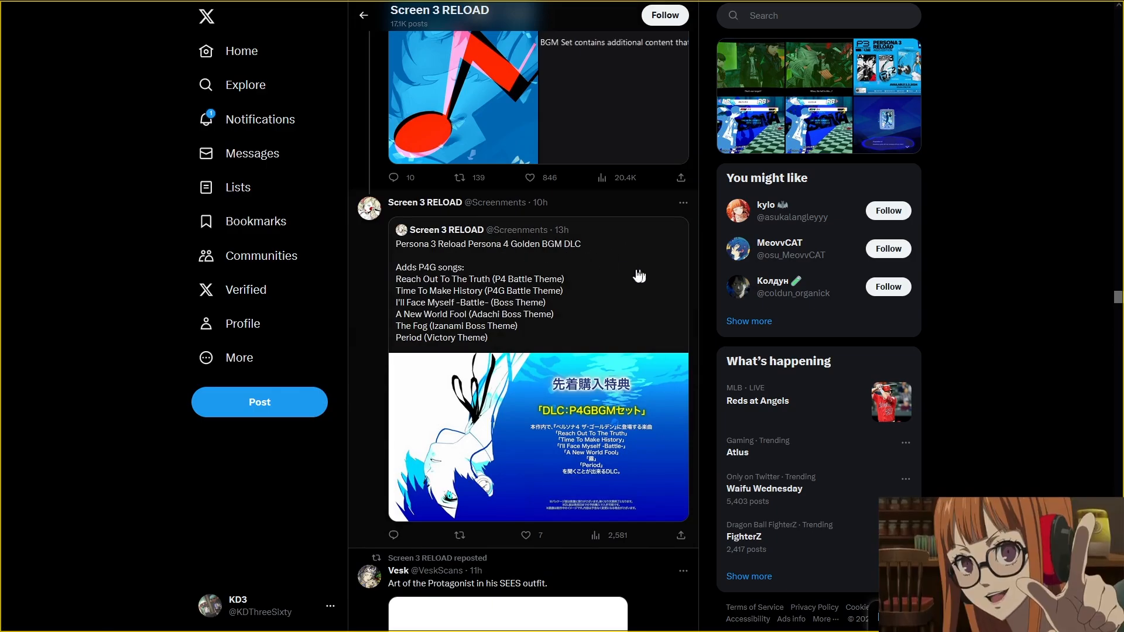
pyautogui.moveTo(538, 293)
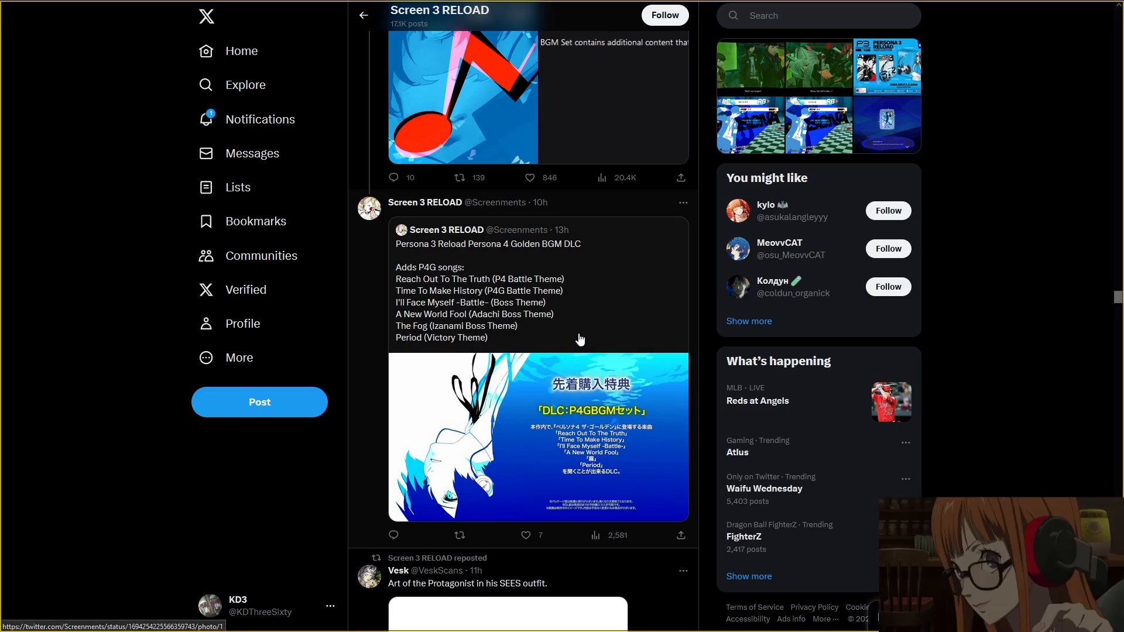
pyautogui.moveTo(330, 458)
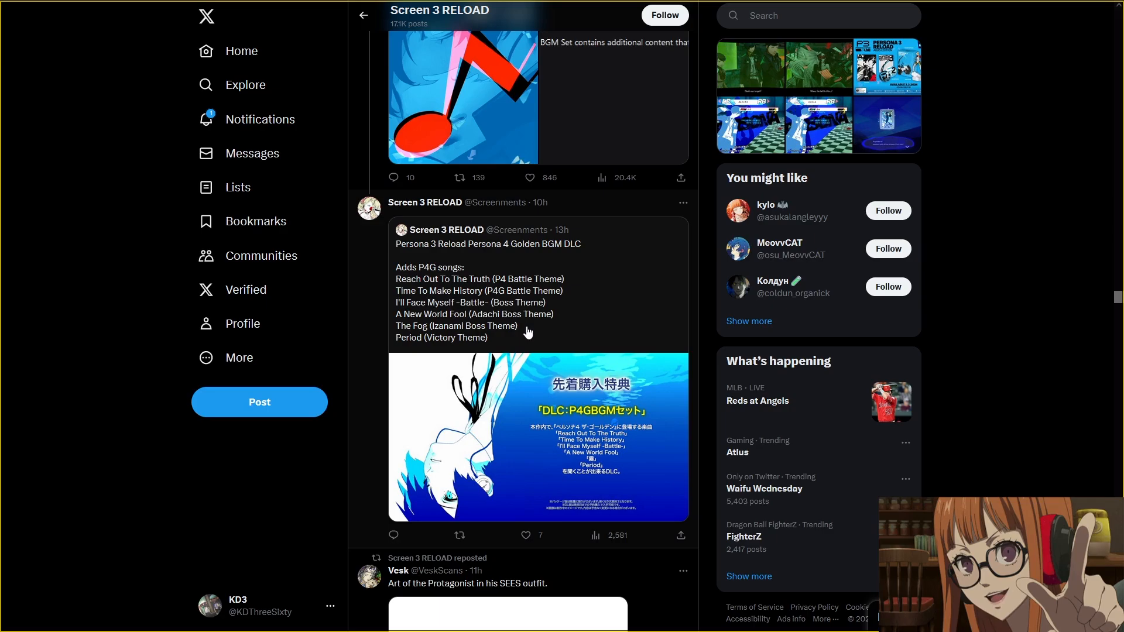
pyautogui.moveTo(507, 331)
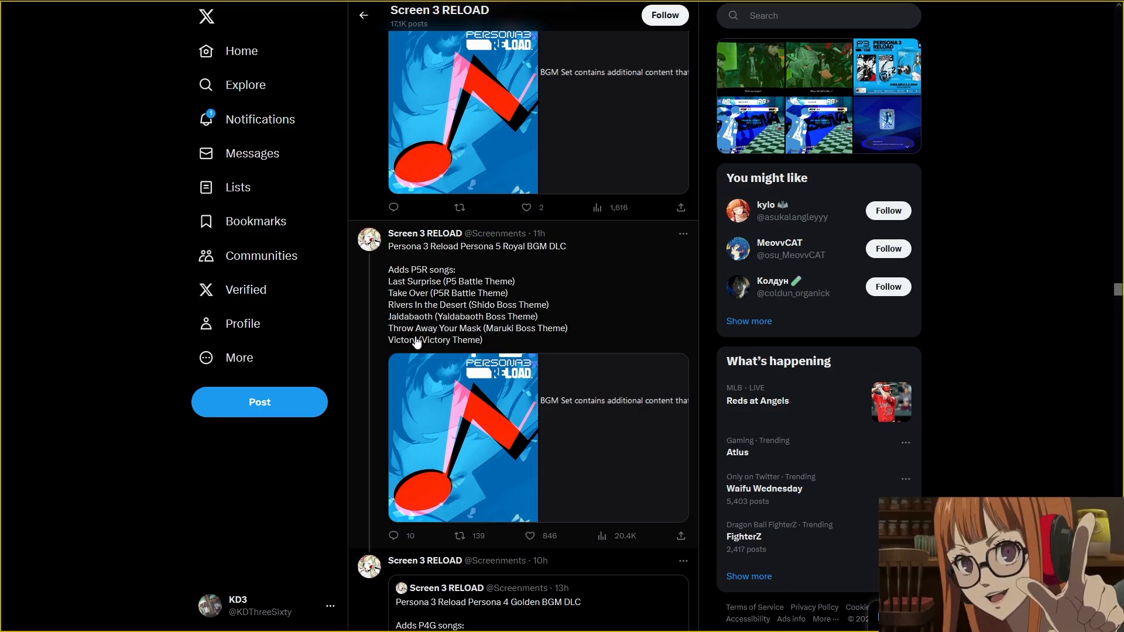
pyautogui.moveTo(590, 344)
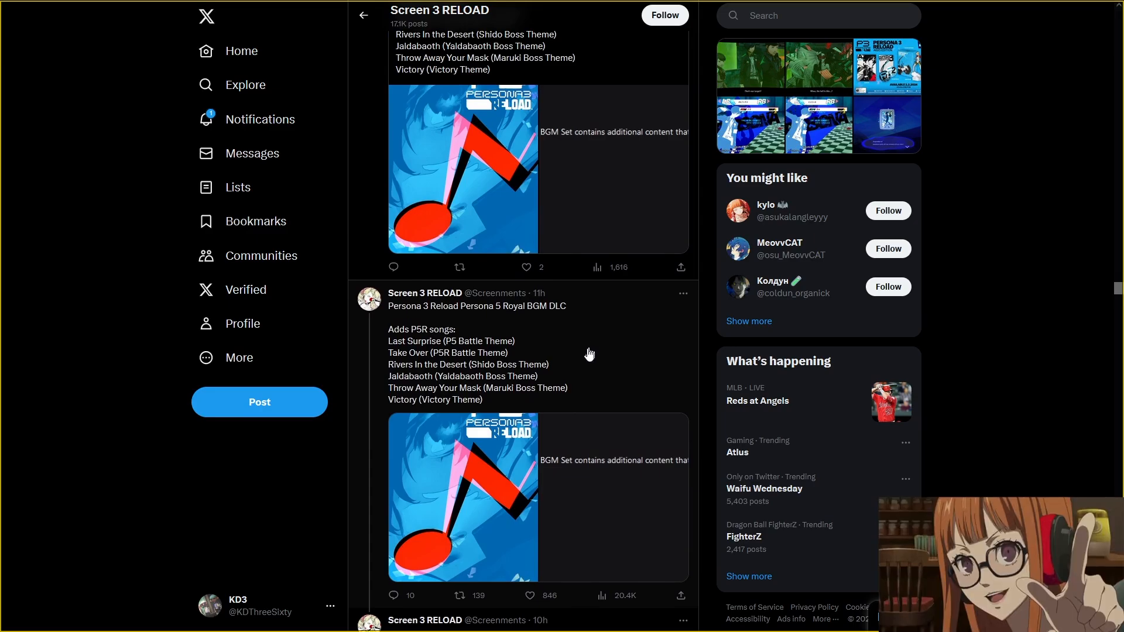
pyautogui.moveTo(581, 362)
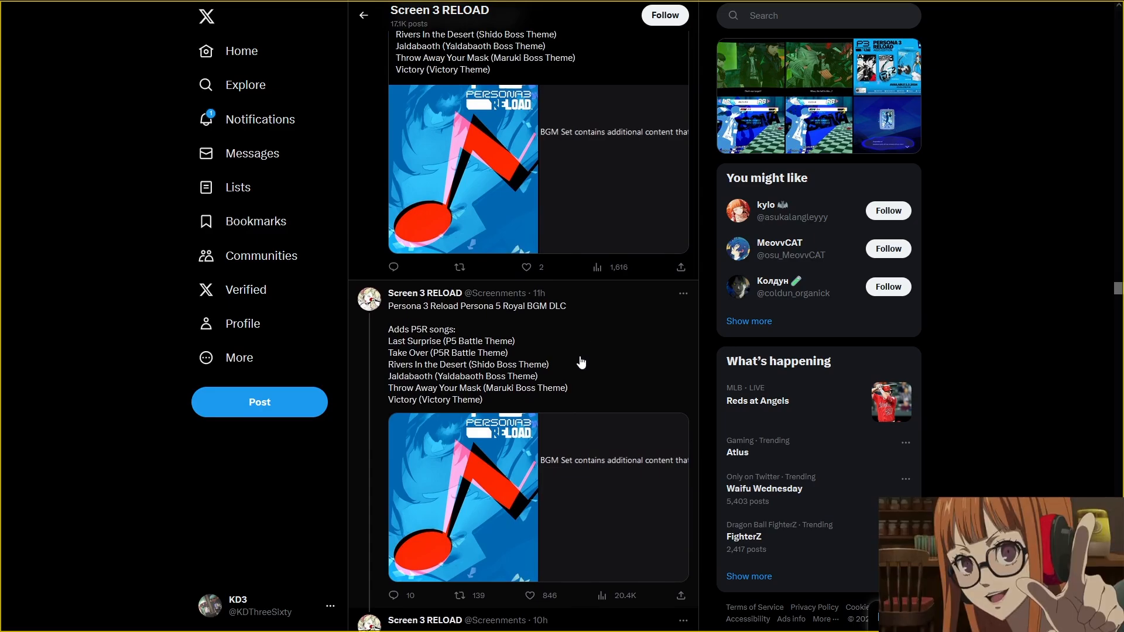
pyautogui.scroll(-3)
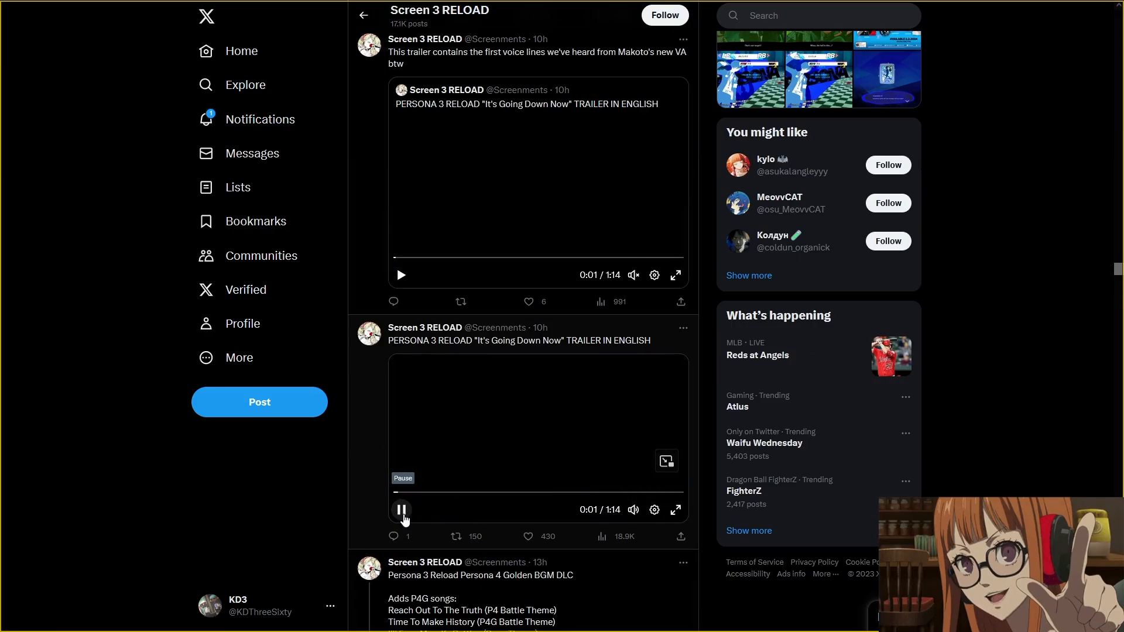
# - Let the English "It's Going Down Now" trailer play to its closing Xbox card, then move to the "Battle initiated" post
pyautogui.click(674, 509)
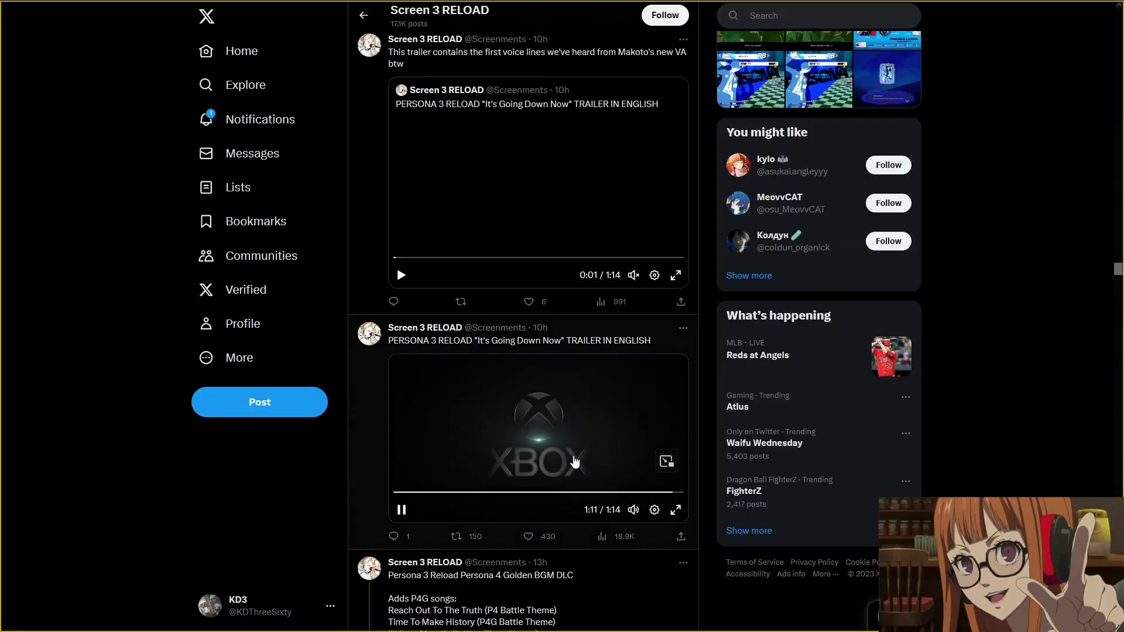
pyautogui.scroll(-3)
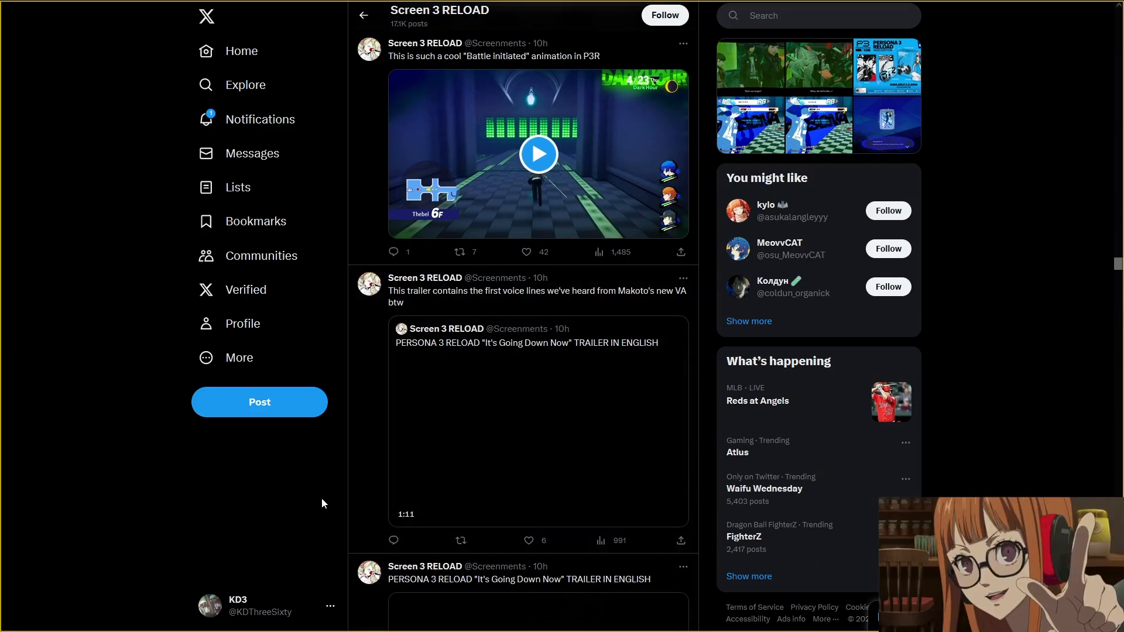
# - Scroll past the P4G DLC pre-order note and PS5 upgrade news to the reposted battle and Shinjiro screenshots
pyautogui.scroll(-3)
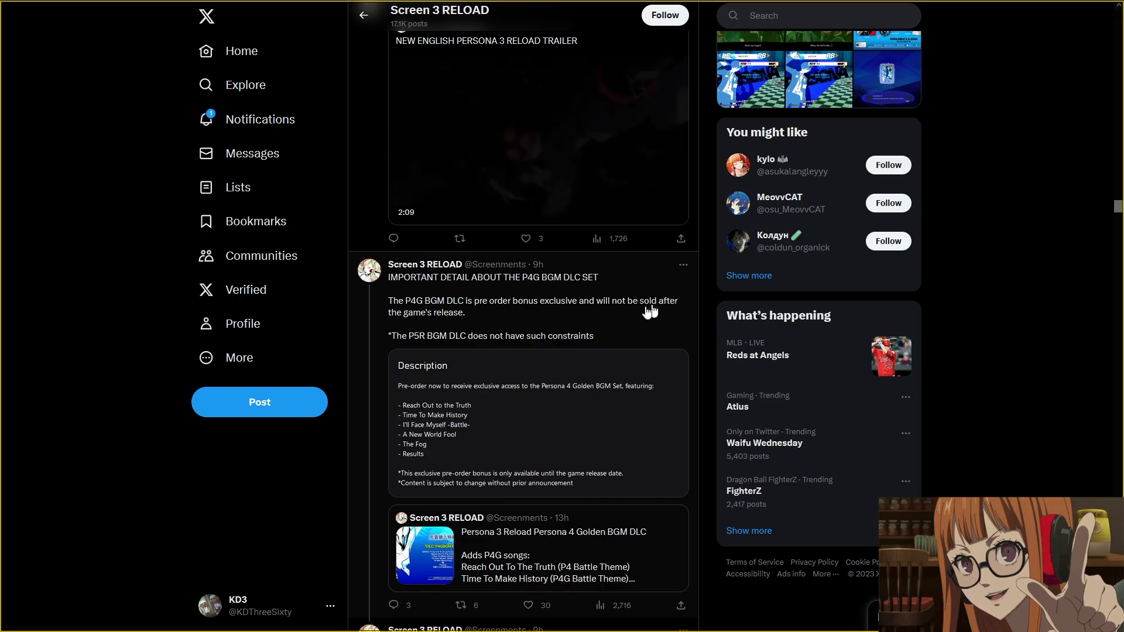
pyautogui.moveTo(426, 326)
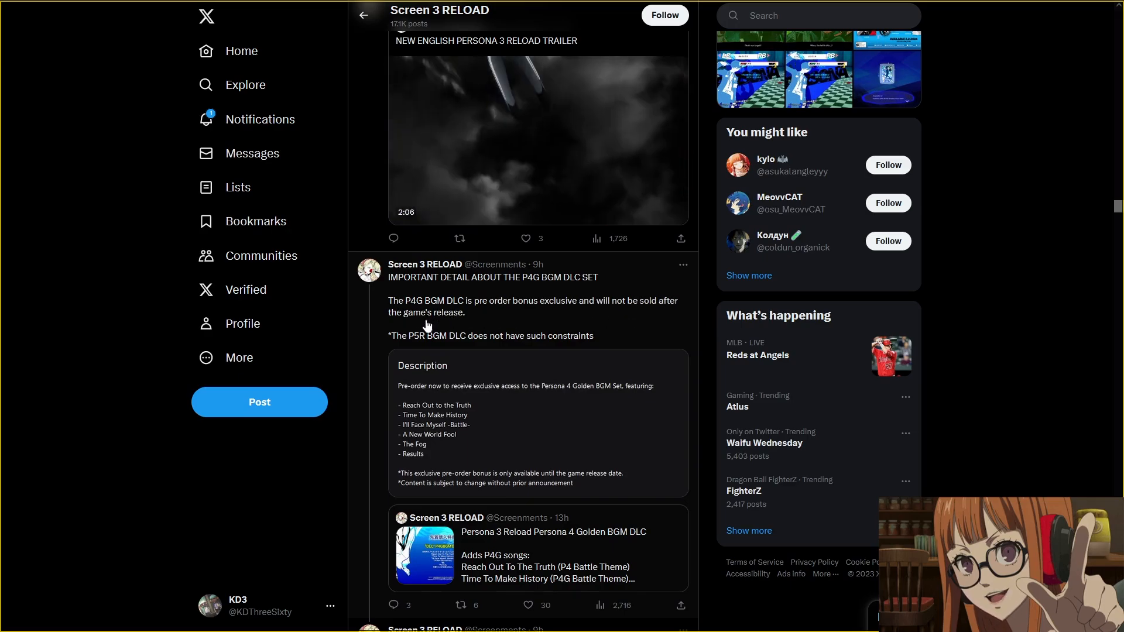
pyautogui.moveTo(439, 333)
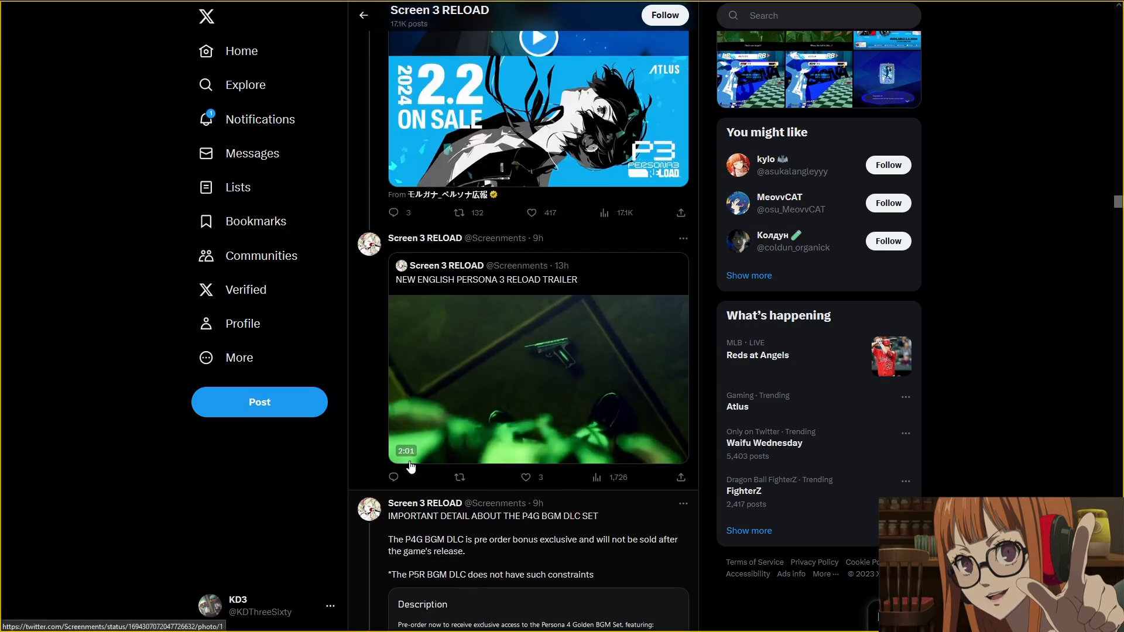
pyautogui.scroll(-3)
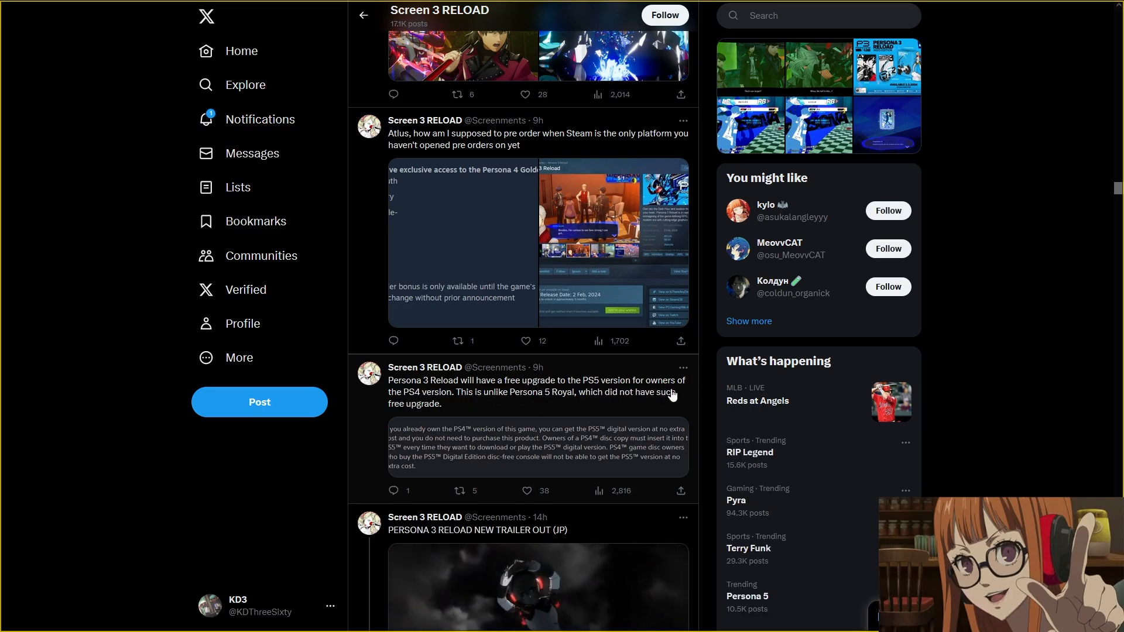
pyautogui.scroll(-3)
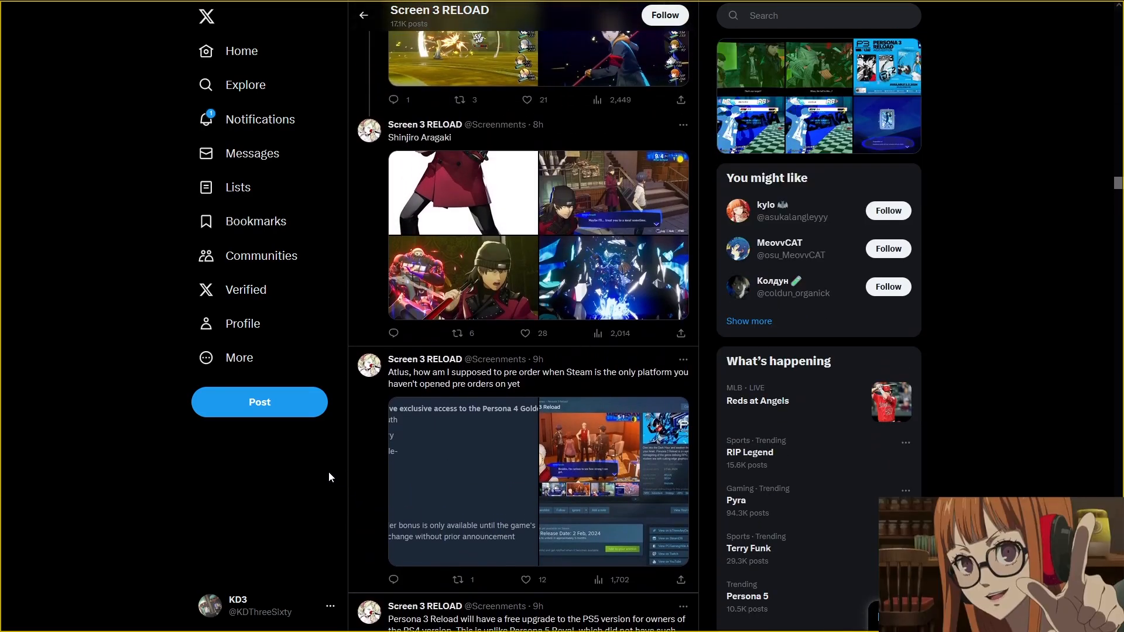
pyautogui.moveTo(343, 471)
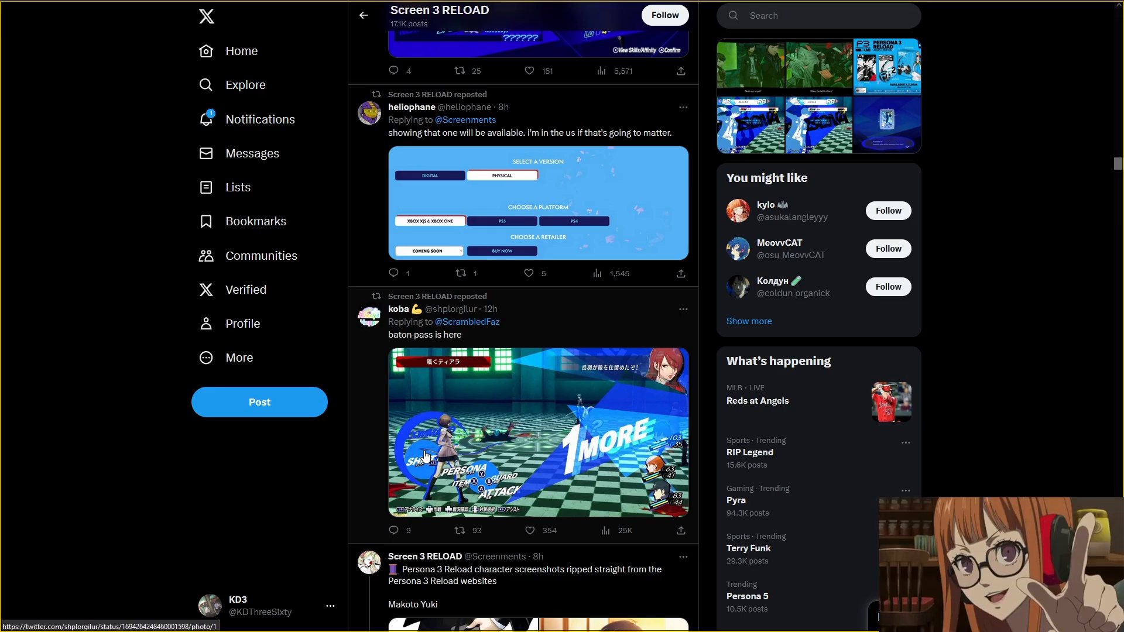
# - View the enlarged pause-menu screenshot, close it, and return to the 60-new-songs soundtrack posts
pyautogui.scroll(-3)
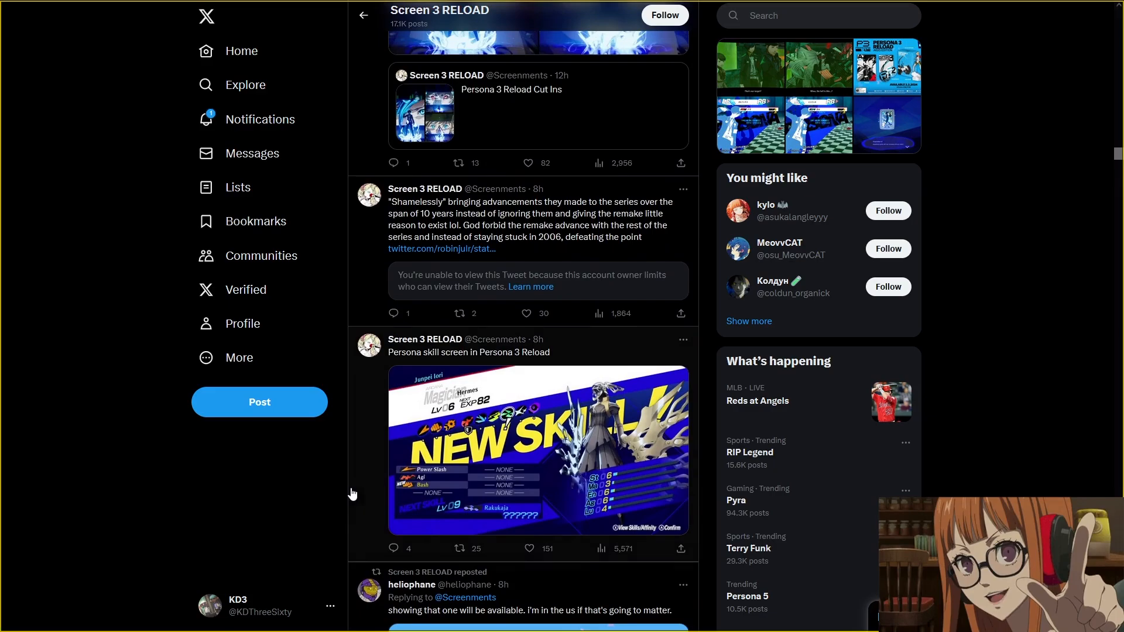
pyautogui.moveTo(378, 481)
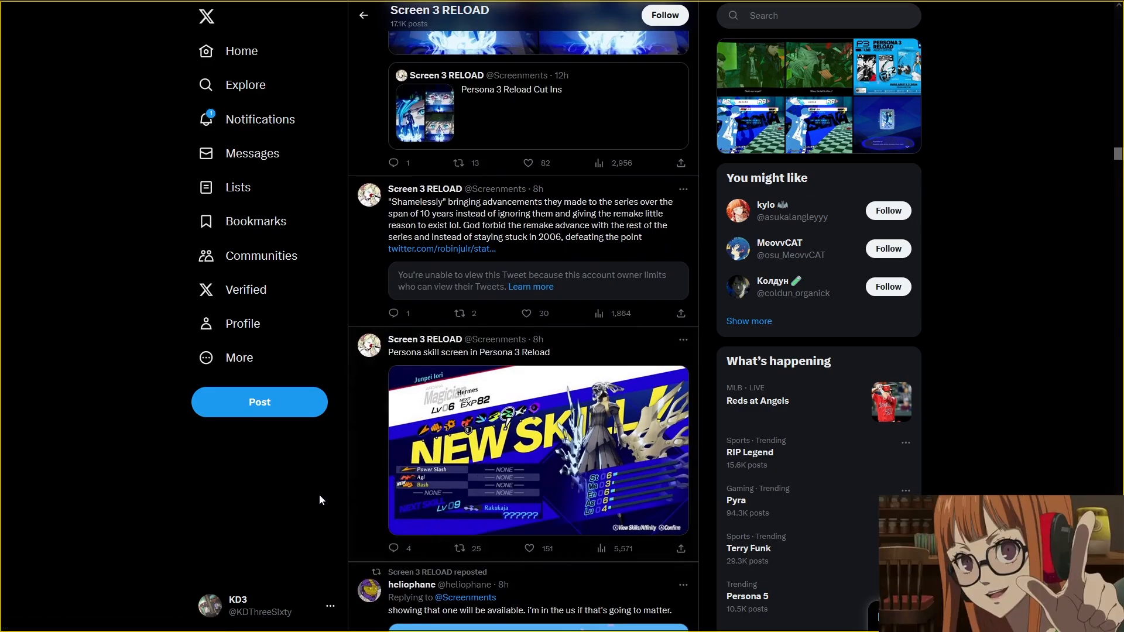
pyautogui.moveTo(331, 509)
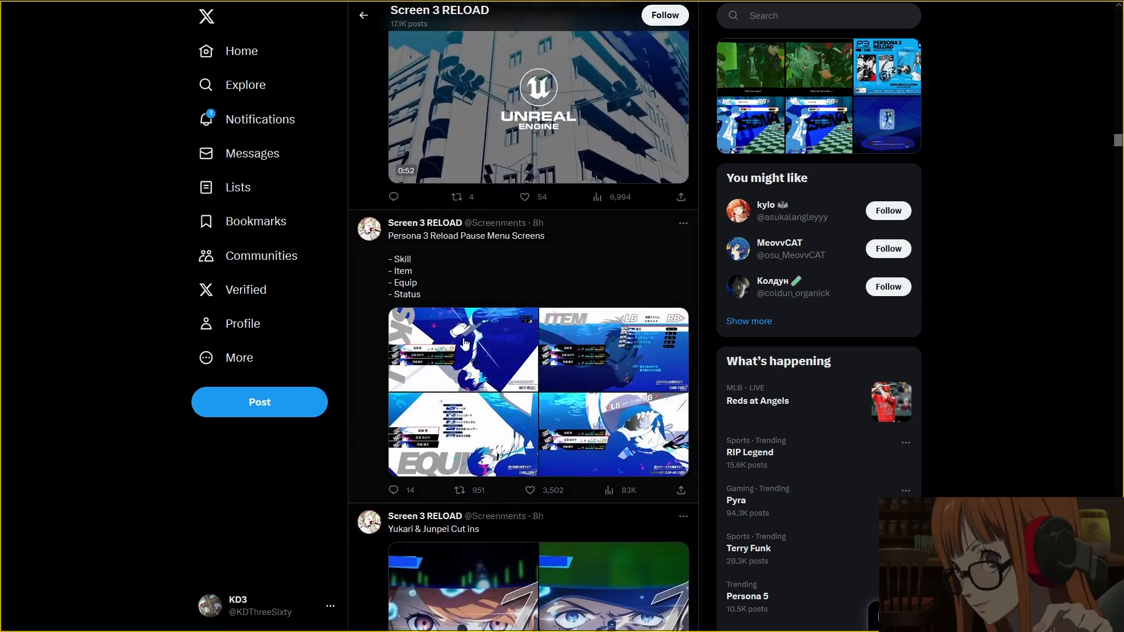
pyautogui.click(463, 350)
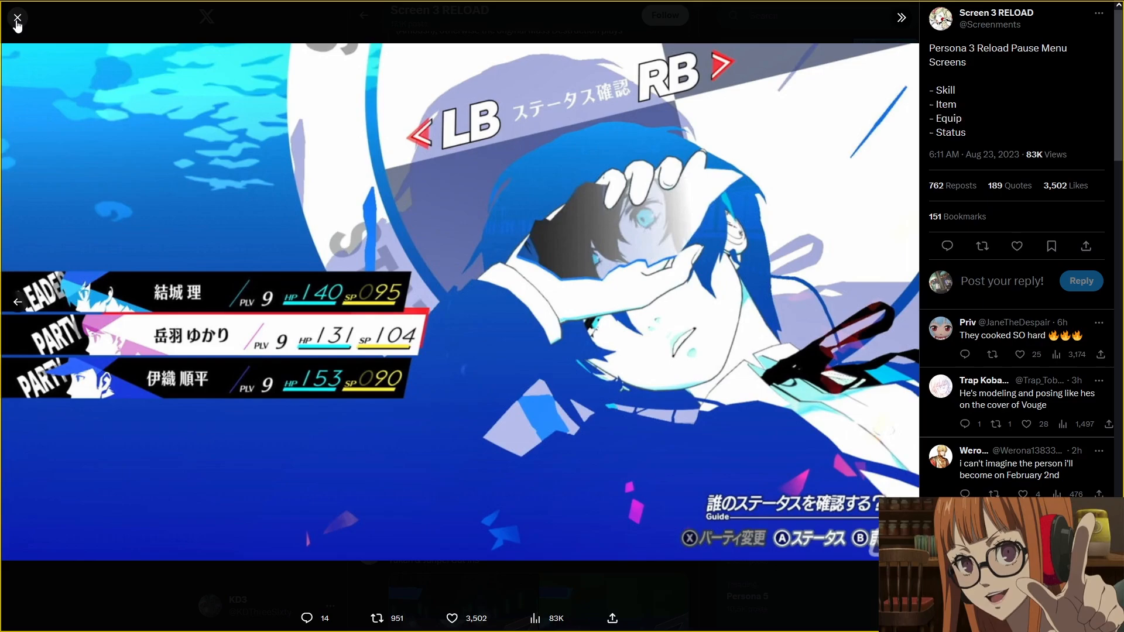
pyautogui.click(18, 18)
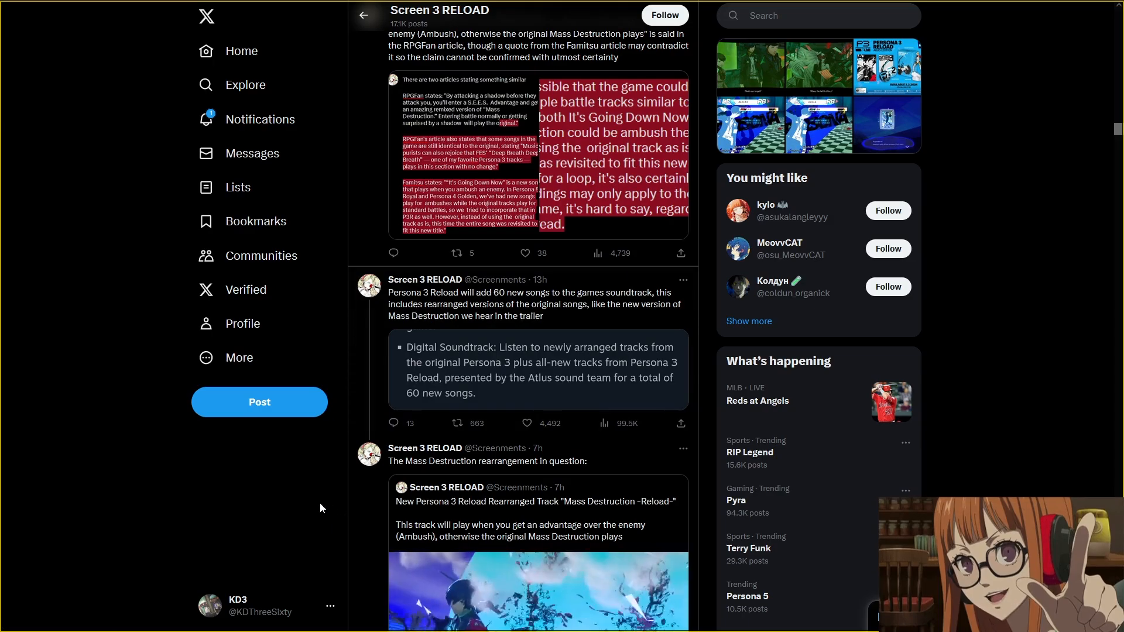
pyautogui.scroll(-3)
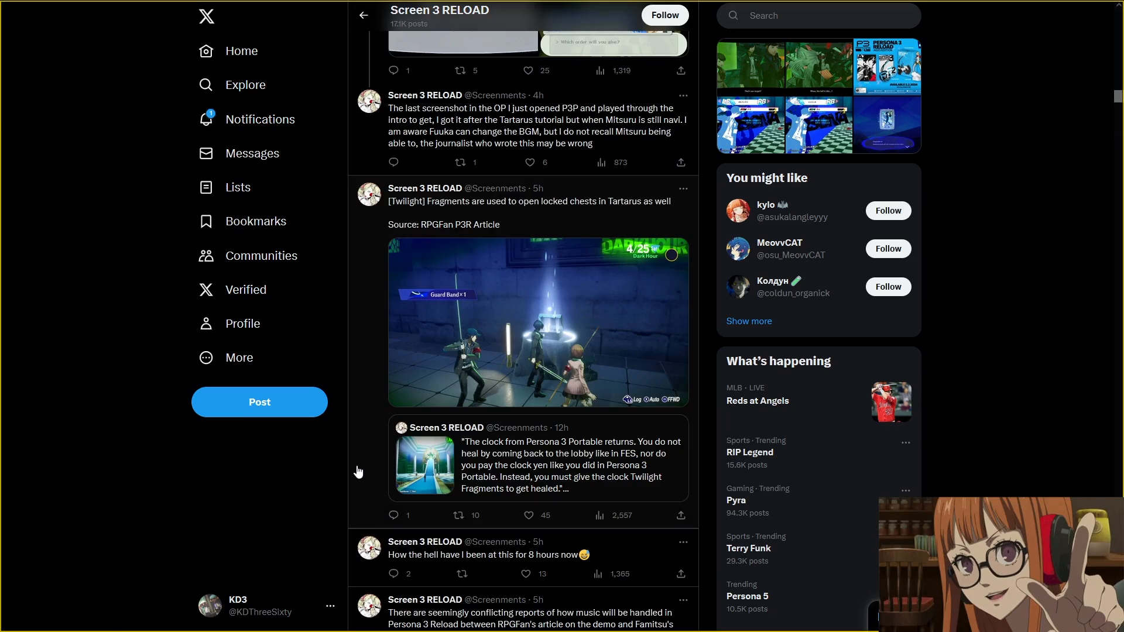
pyautogui.moveTo(343, 475)
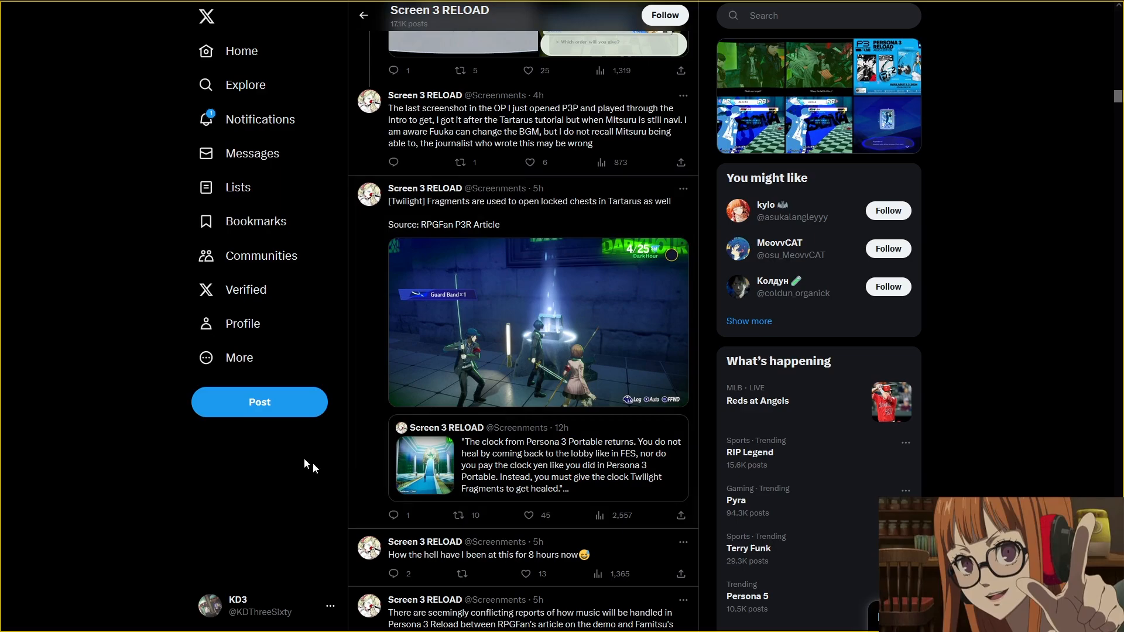
pyautogui.moveTo(323, 441)
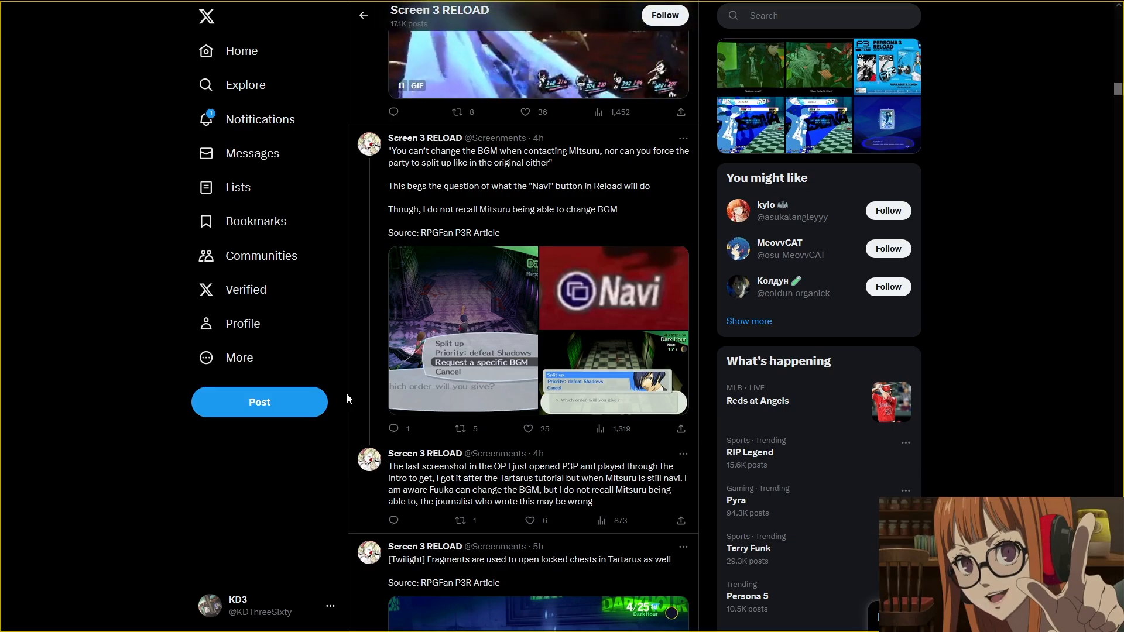
pyautogui.moveTo(369, 240)
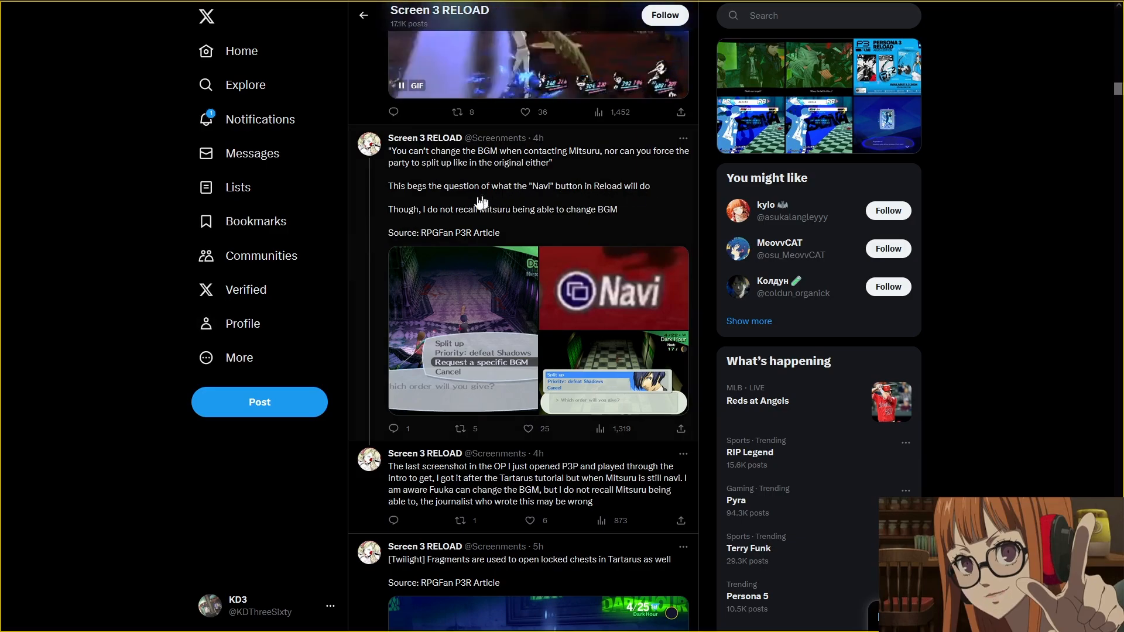
pyautogui.moveTo(598, 219)
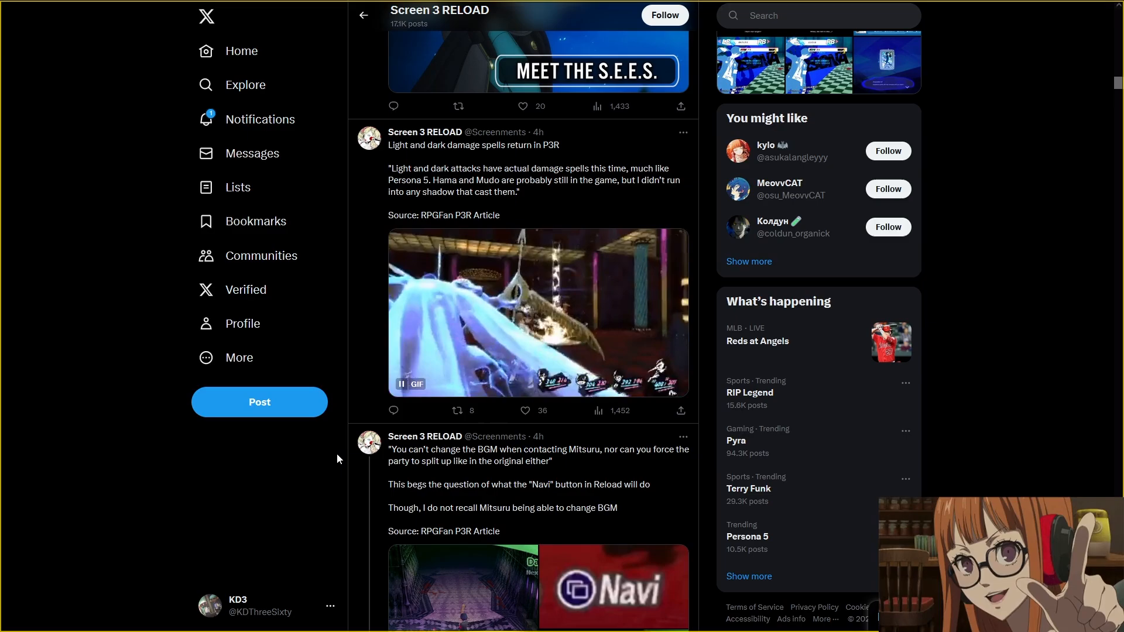
pyautogui.scroll(-3)
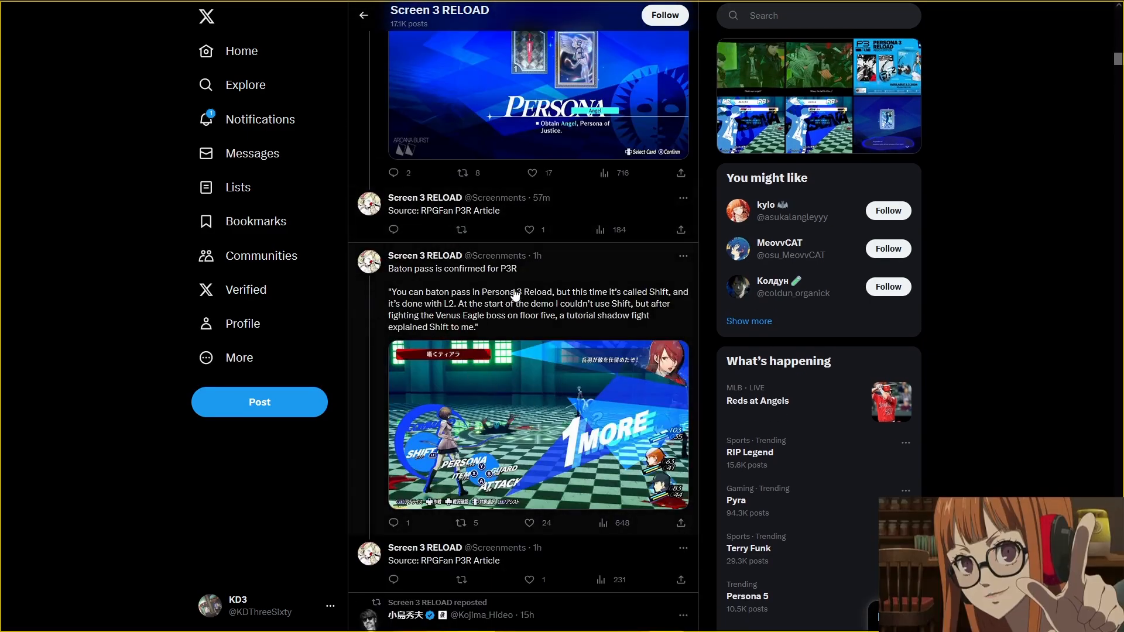
pyautogui.moveTo(672, 300)
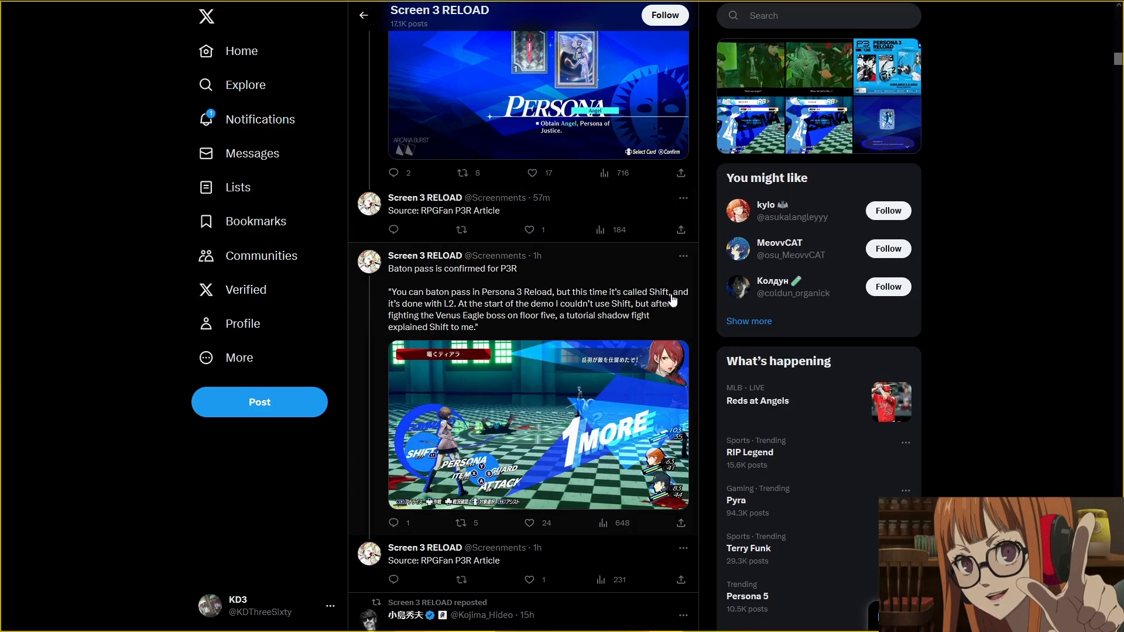
pyautogui.moveTo(602, 312)
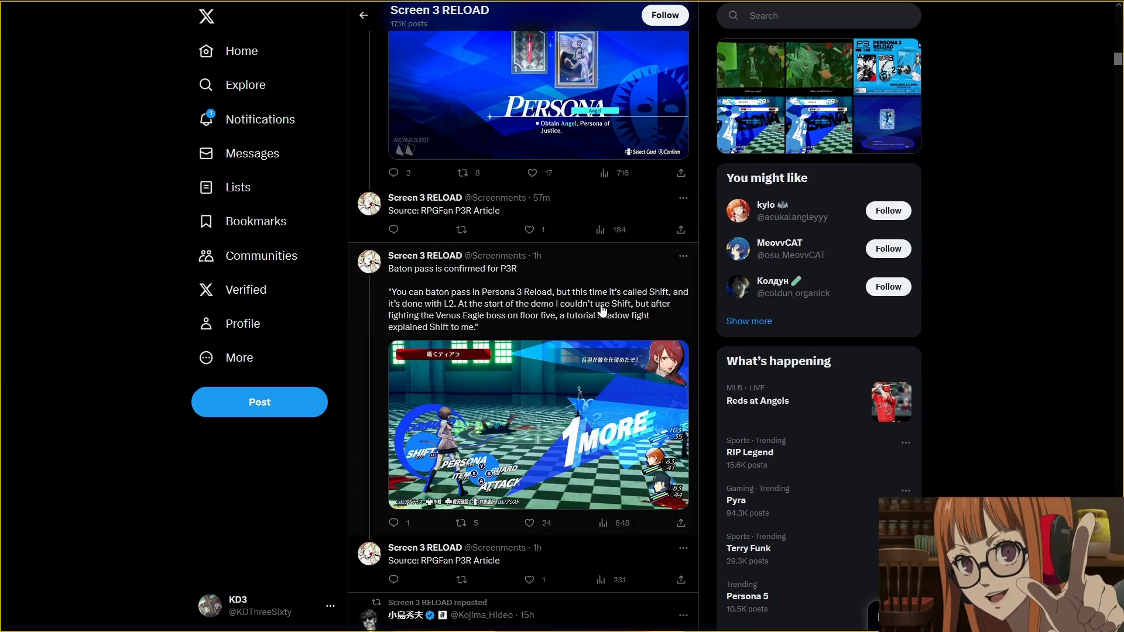
pyautogui.moveTo(612, 312)
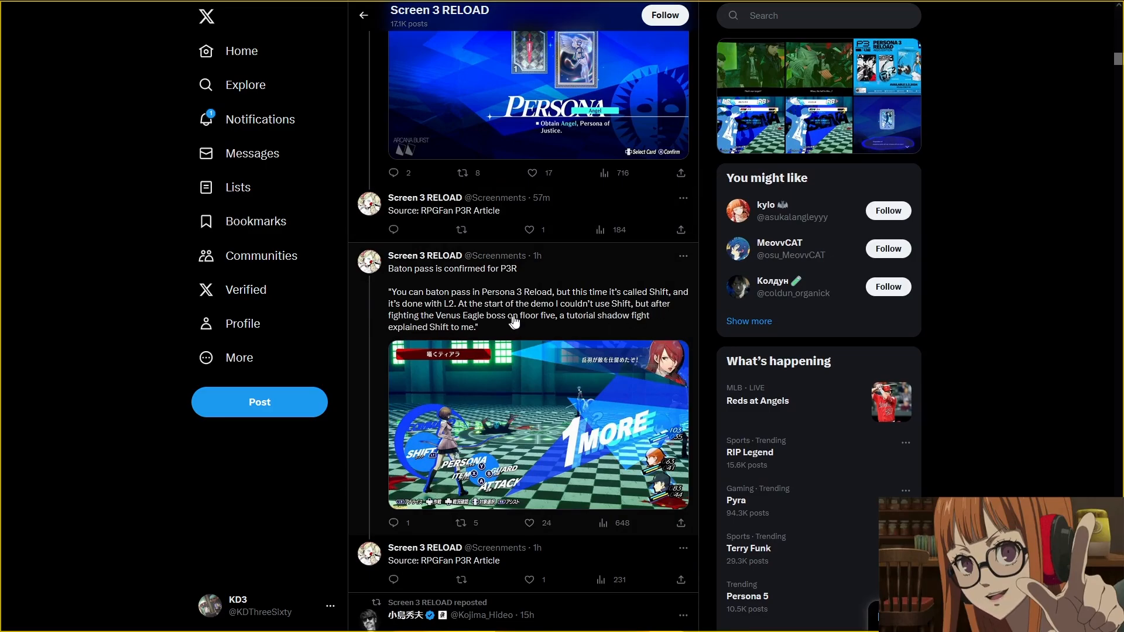
pyautogui.moveTo(433, 332)
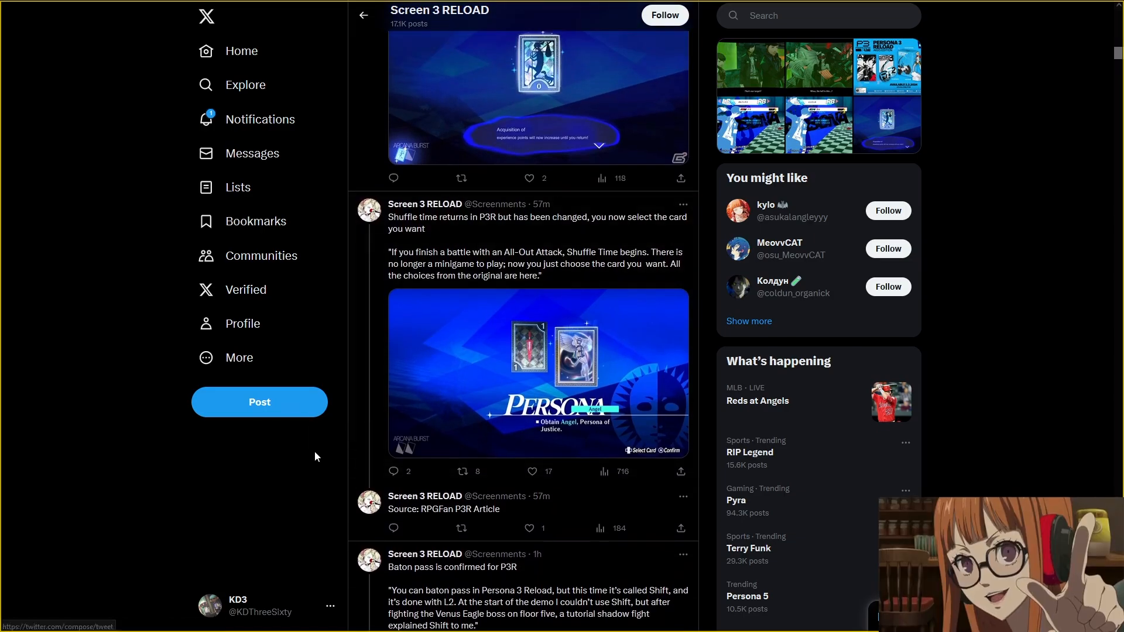
pyautogui.moveTo(338, 471)
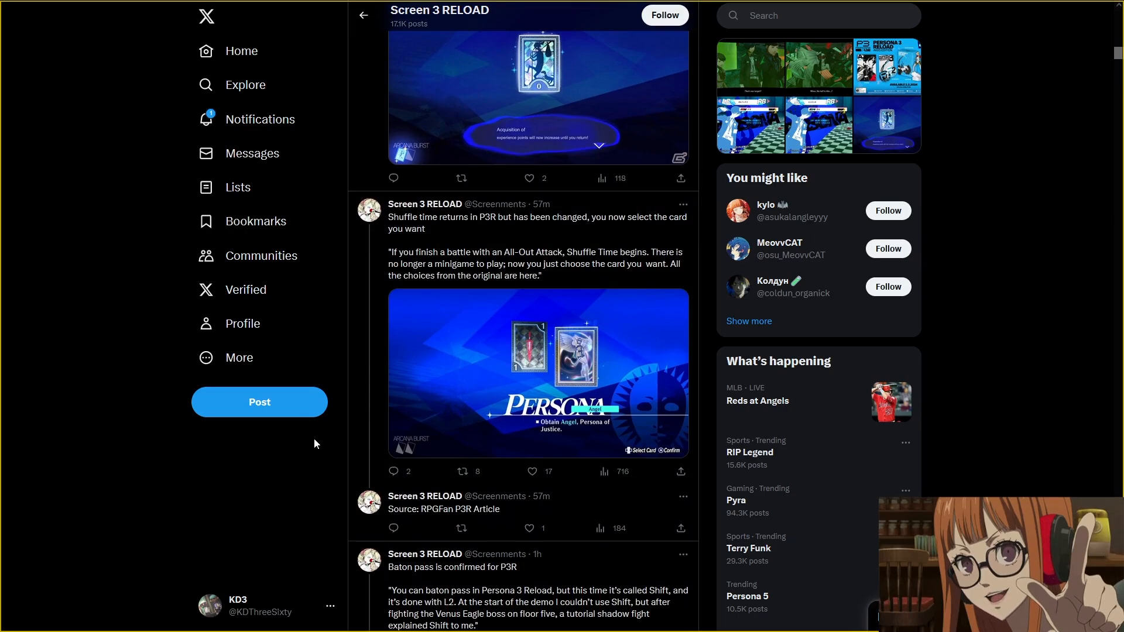
pyautogui.moveTo(318, 466)
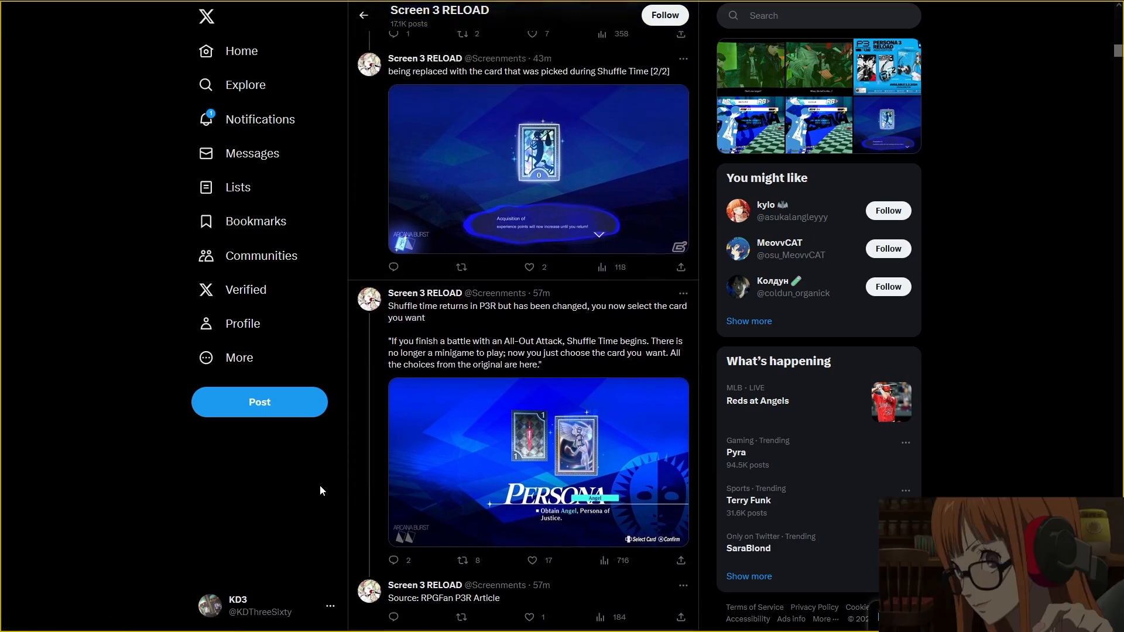
pyautogui.scroll(-3)
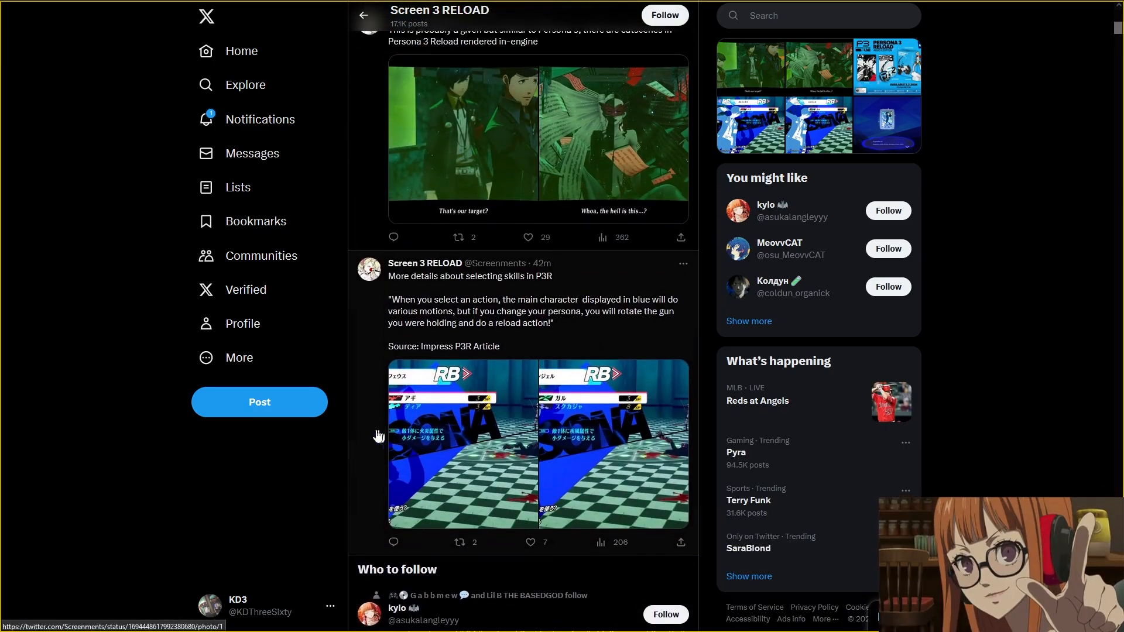
pyautogui.moveTo(551, 318)
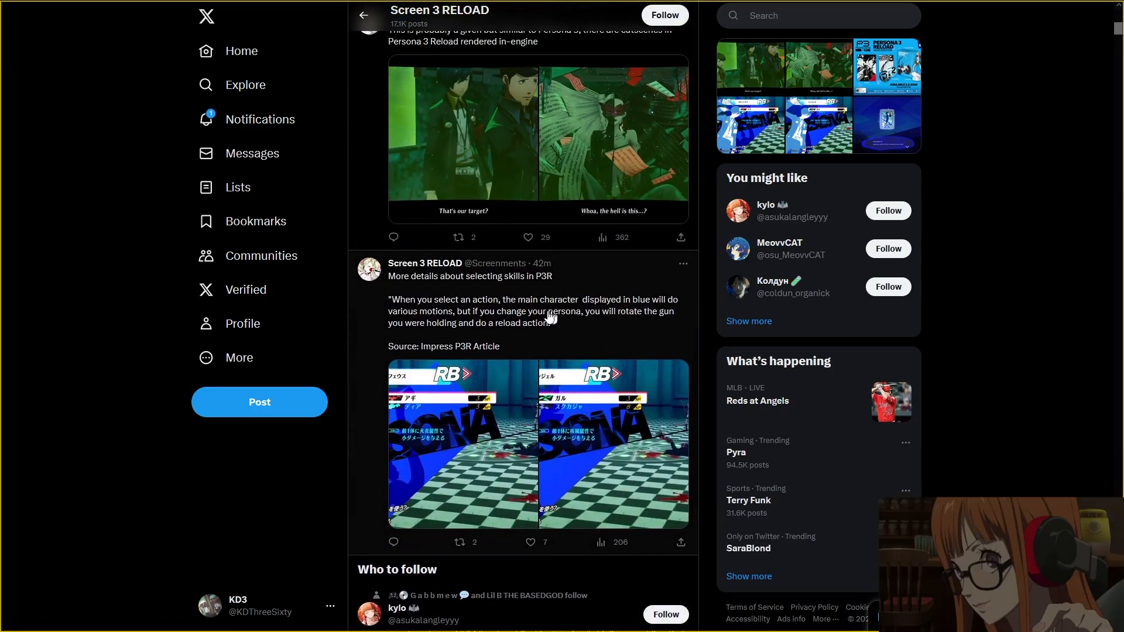
pyautogui.moveTo(672, 307)
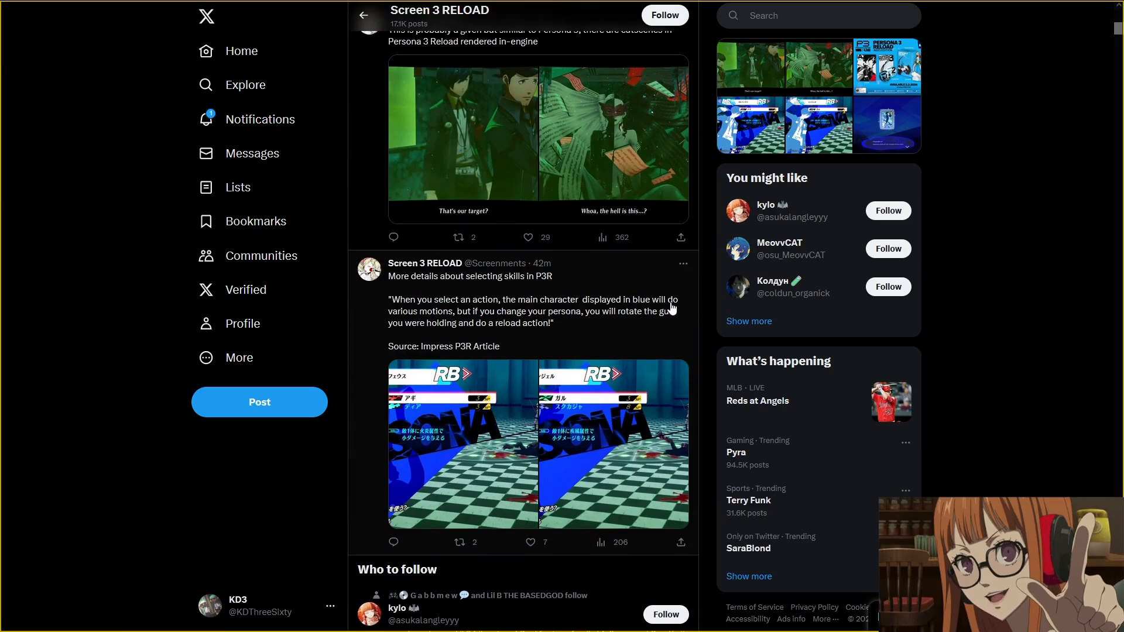
pyautogui.moveTo(540, 321)
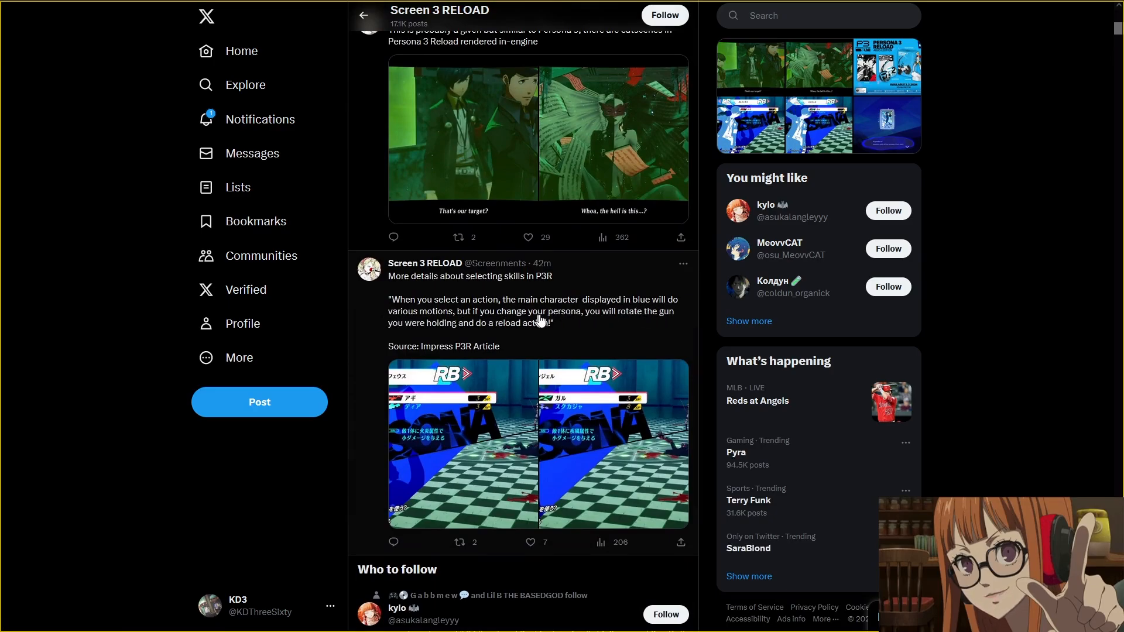
pyautogui.moveTo(639, 320)
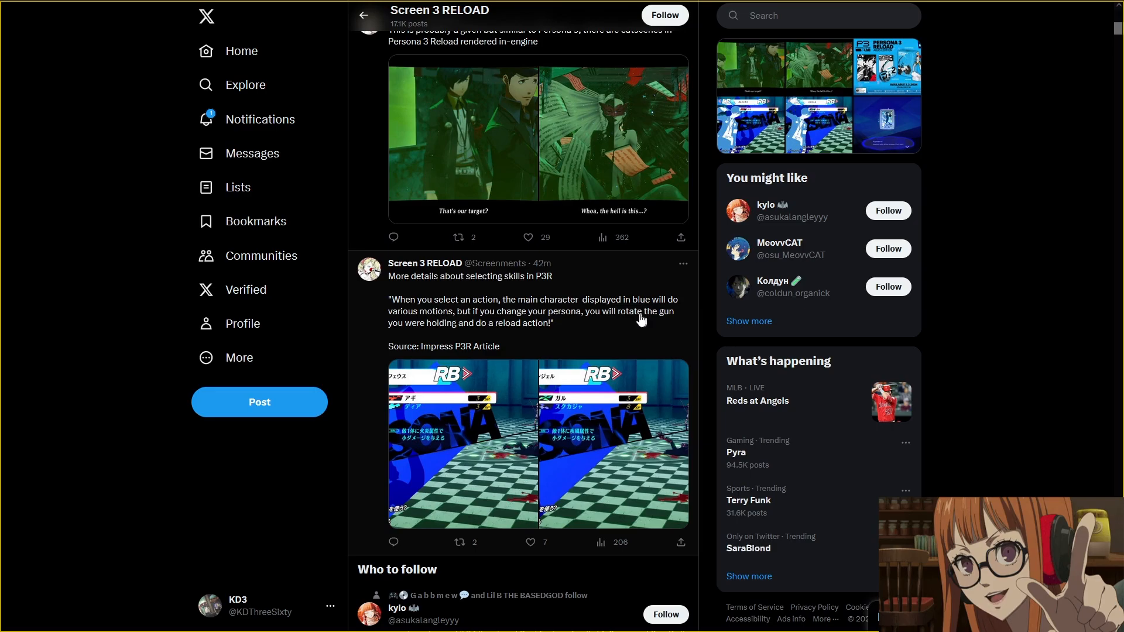
pyautogui.moveTo(563, 331)
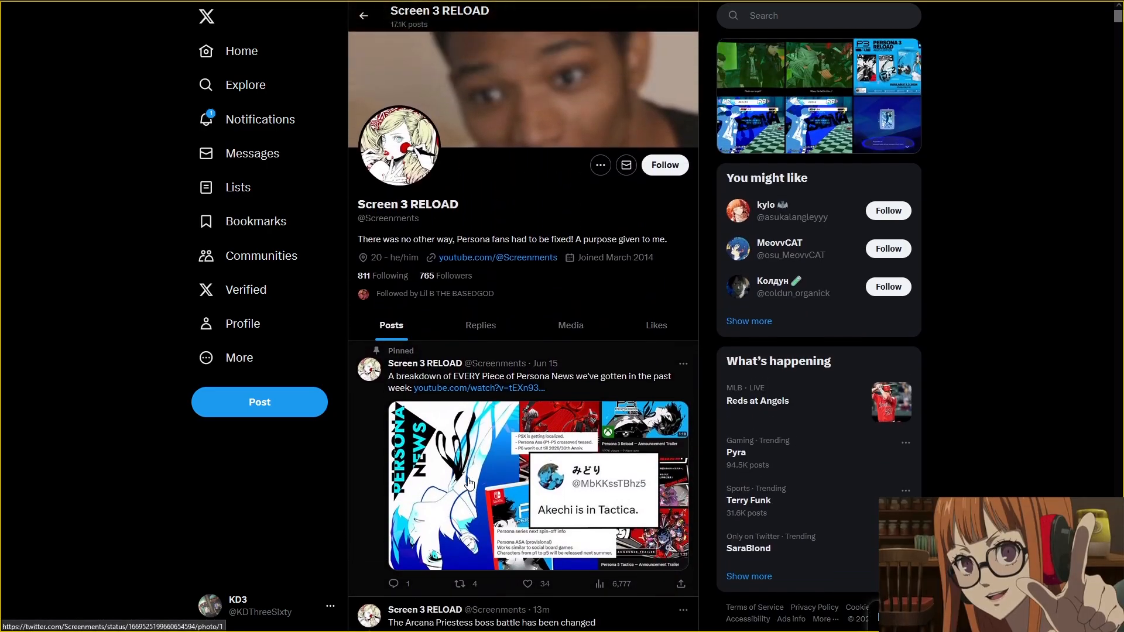
pyautogui.moveTo(510, 446)
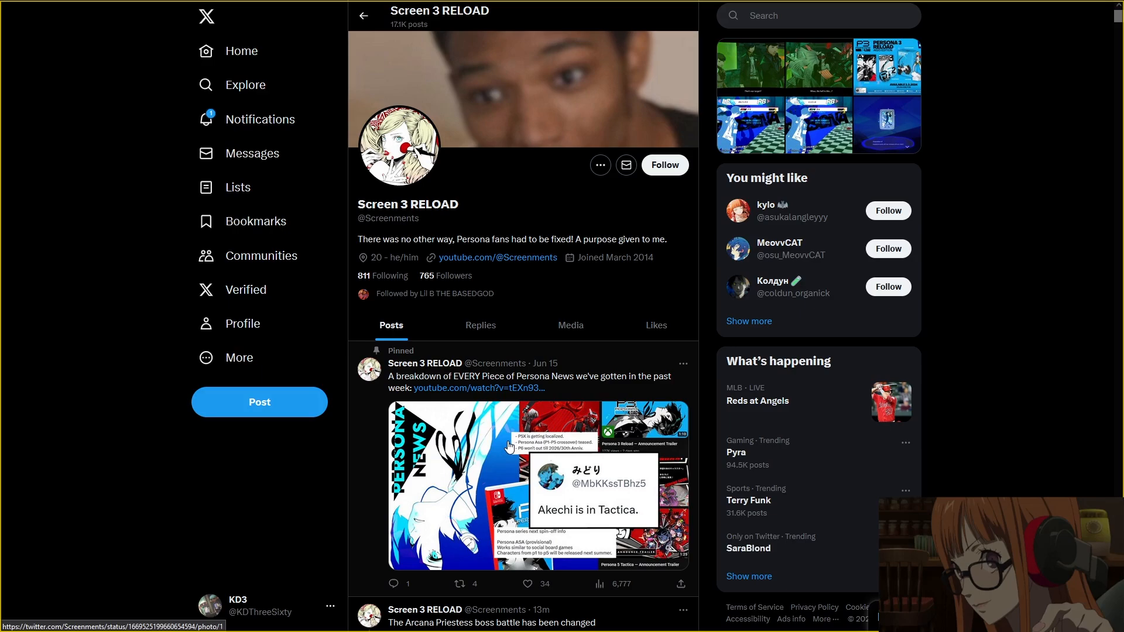